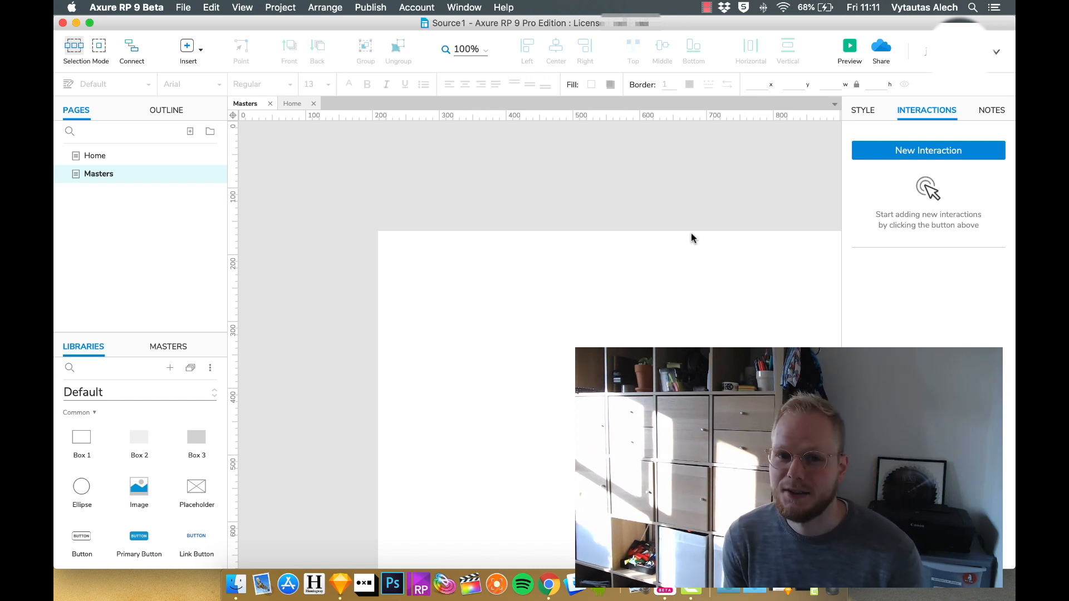
mouse_move(646, 262)
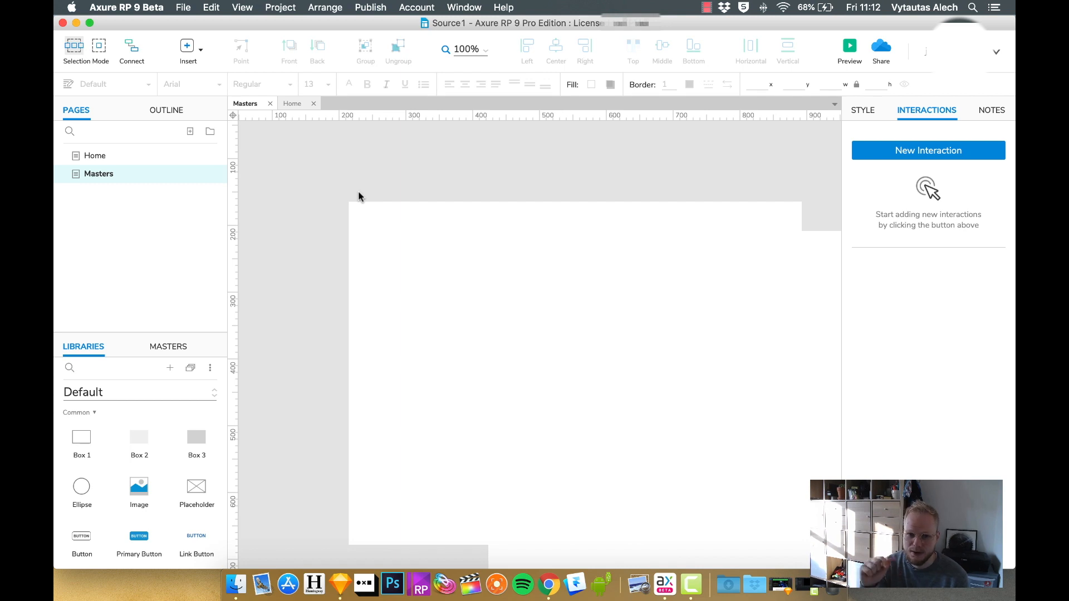
mouse_move(167, 343)
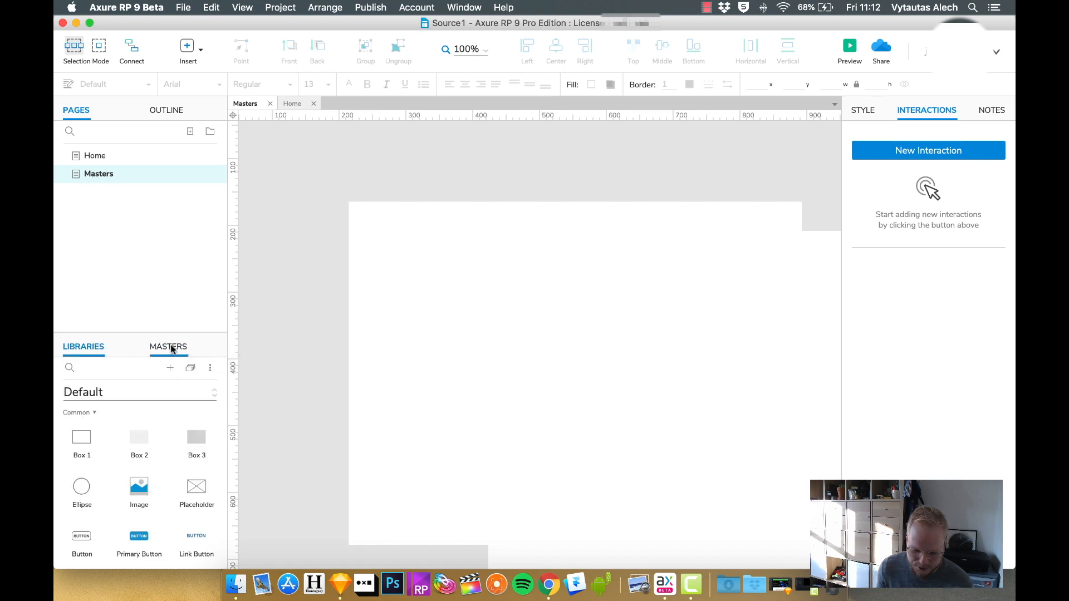
Place two green menu bars on the Masters page from the pasted menu bar.
left_click(168, 346)
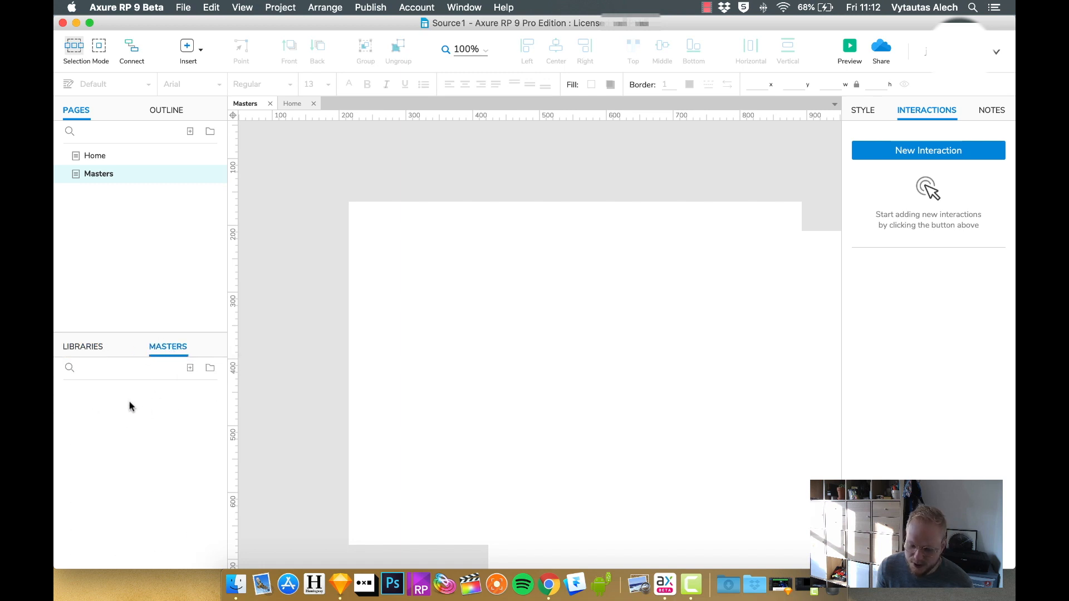
left_click(83, 347)
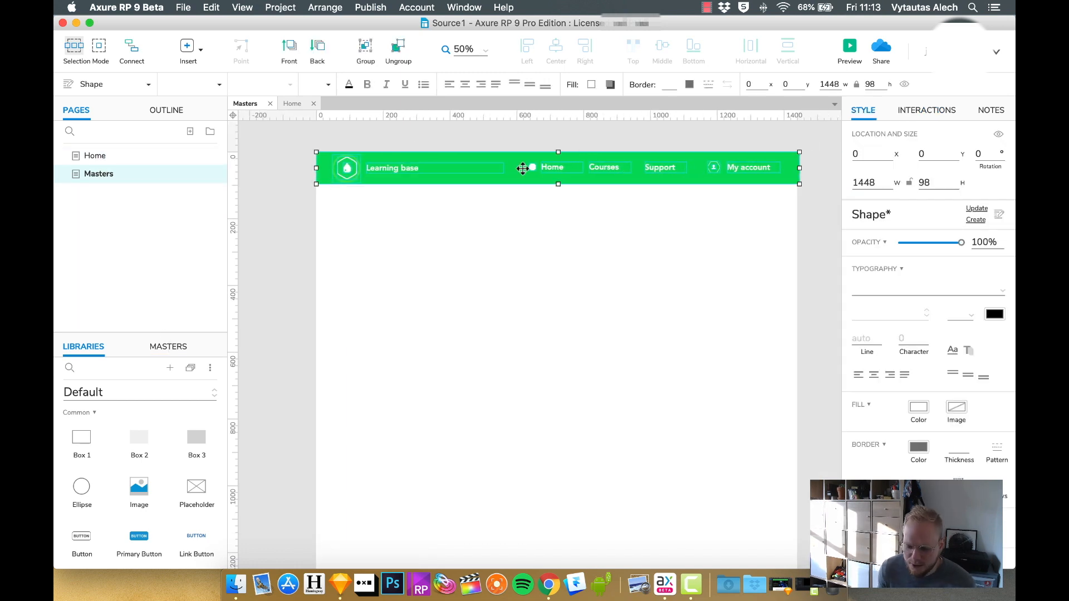
right_click(523, 168)
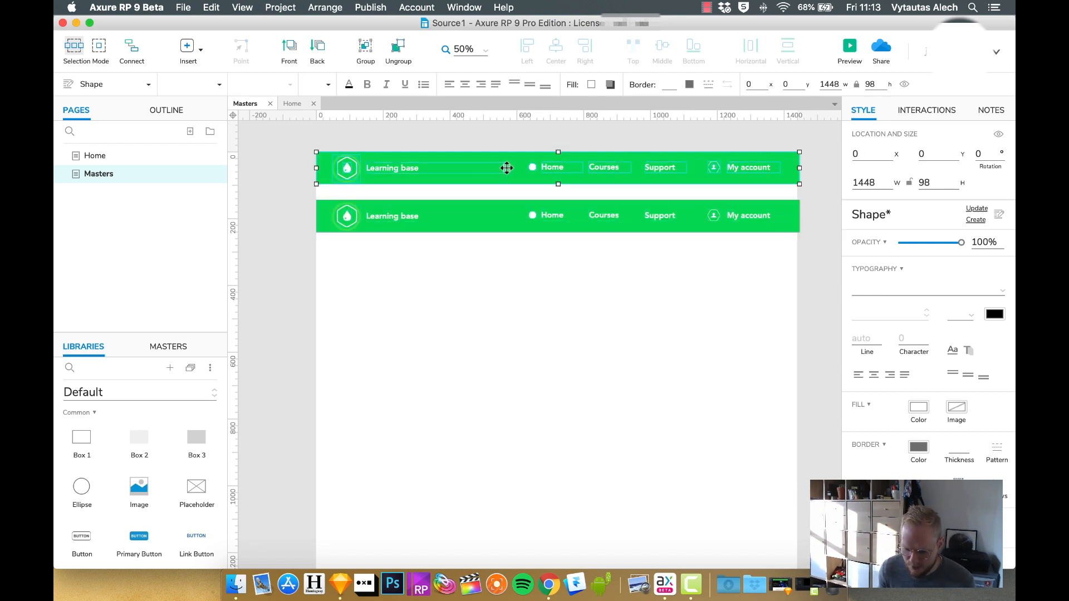
right_click(506, 168)
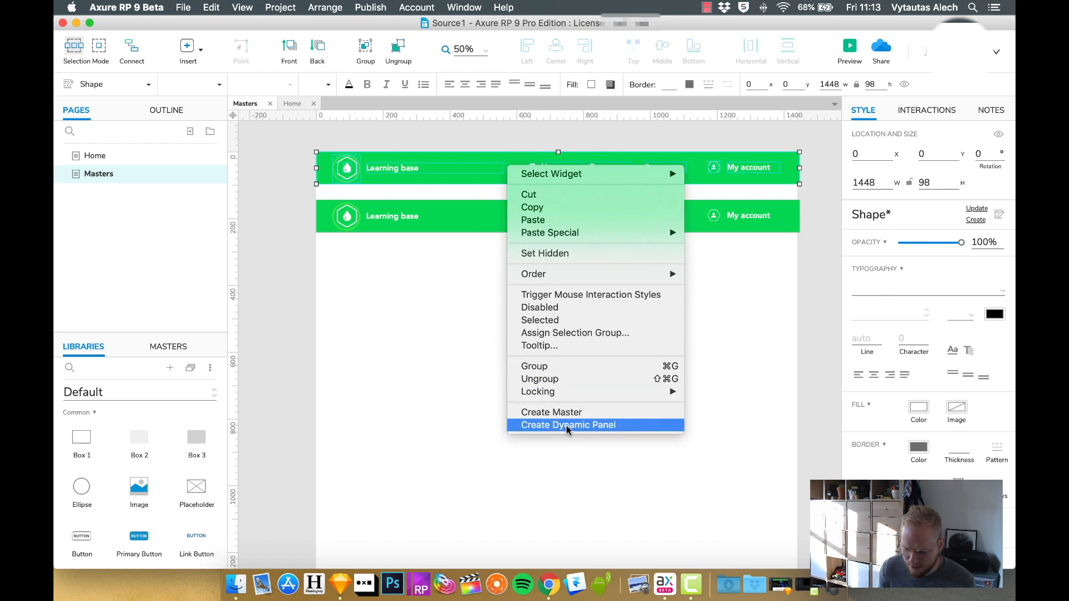
Turn the top menu bar into a dynamic panel named +Header-DP.
left_click(568, 425)
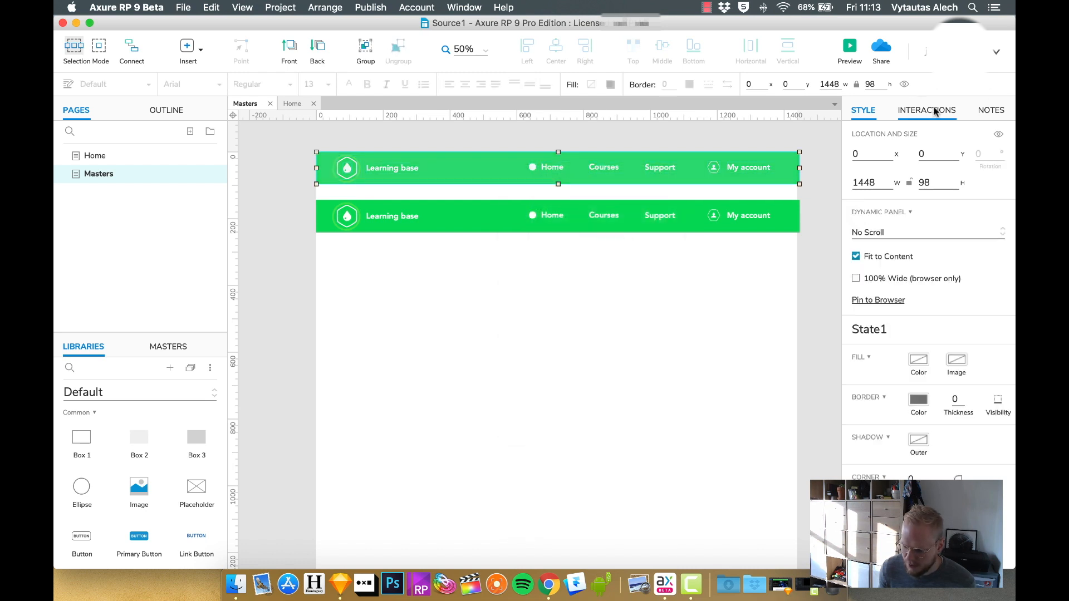
left_click(926, 110)
type("+Headr-")
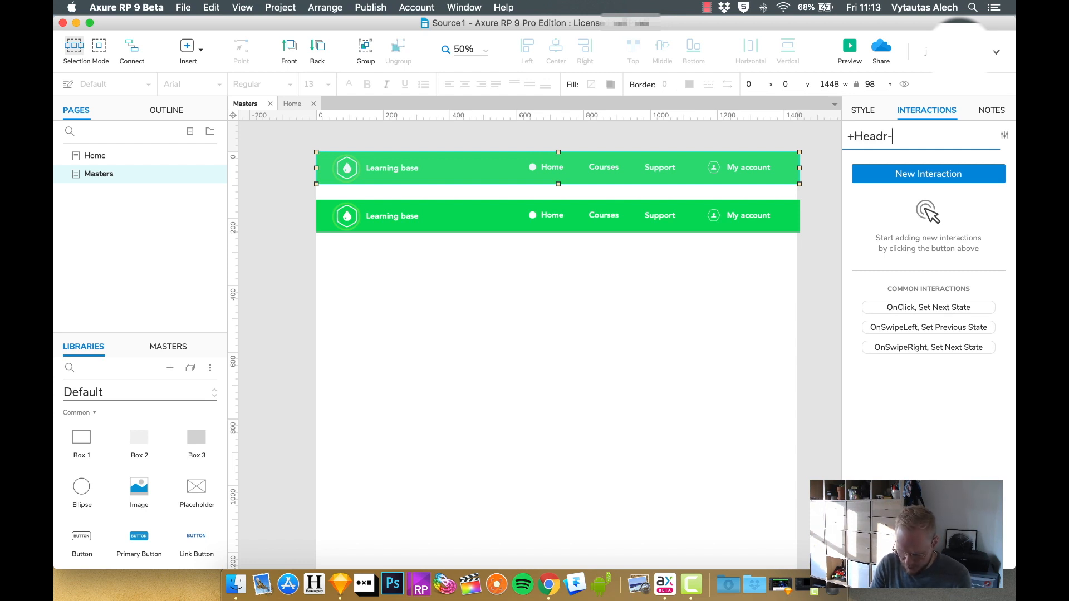
type("eader-DP")
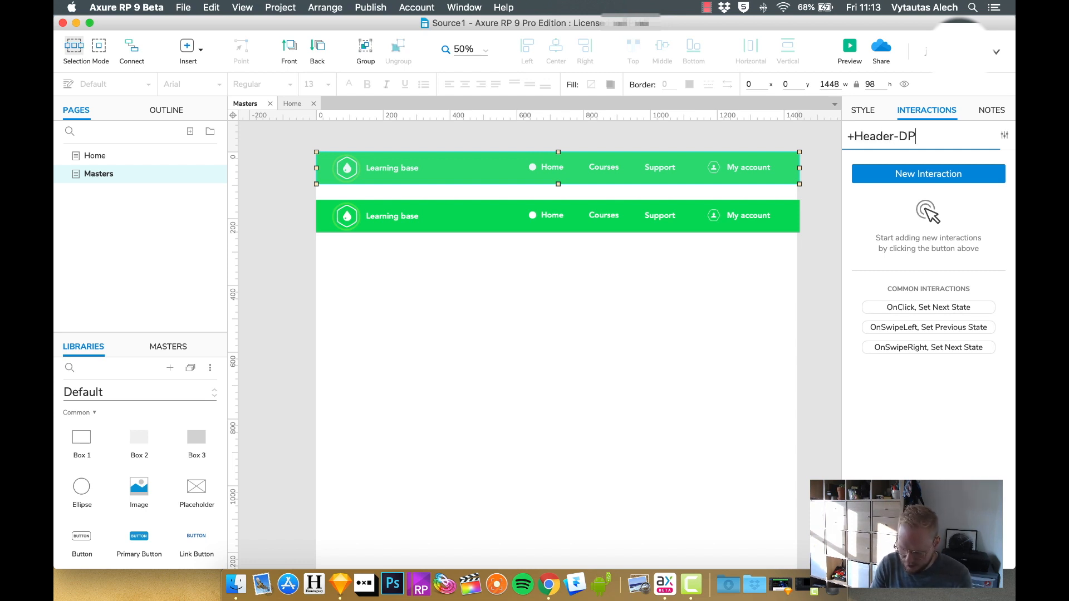
Convert the lower menu bar into a master named Green menu.
right_click(557, 216)
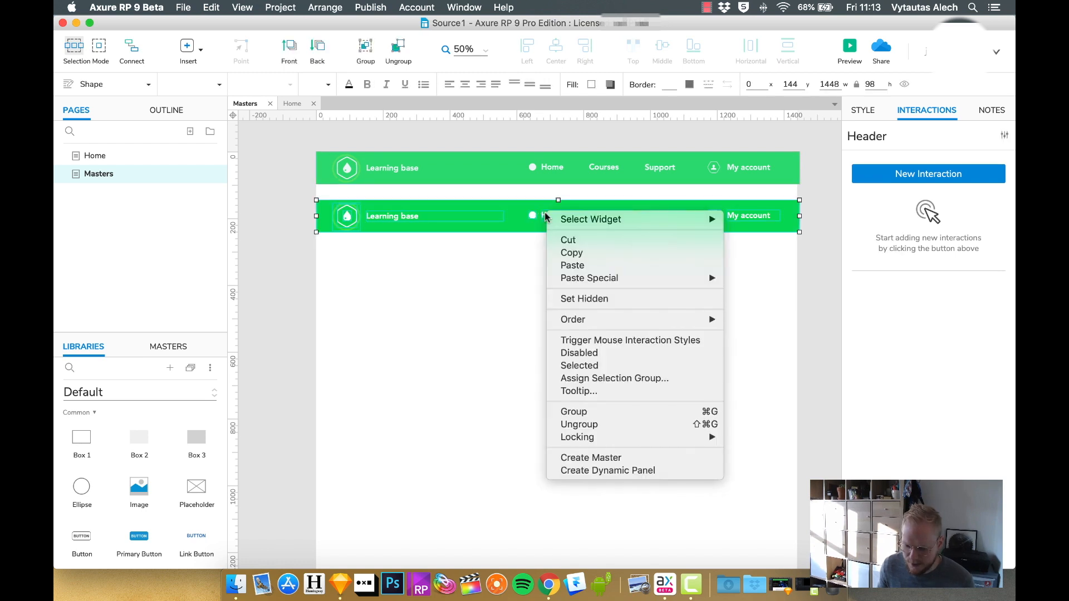
mouse_move(590, 457)
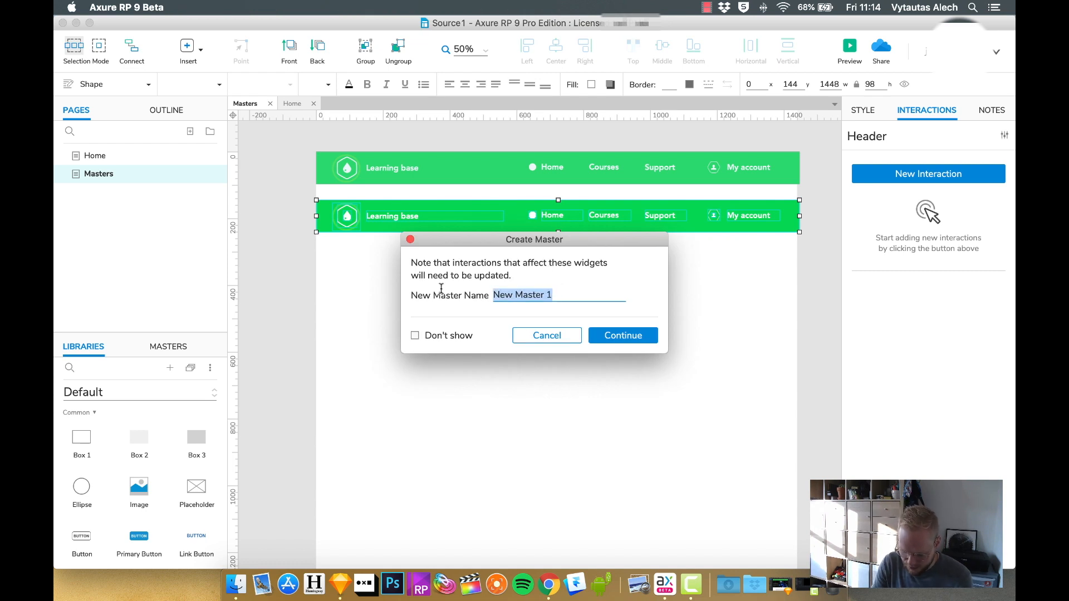
type("Green menu")
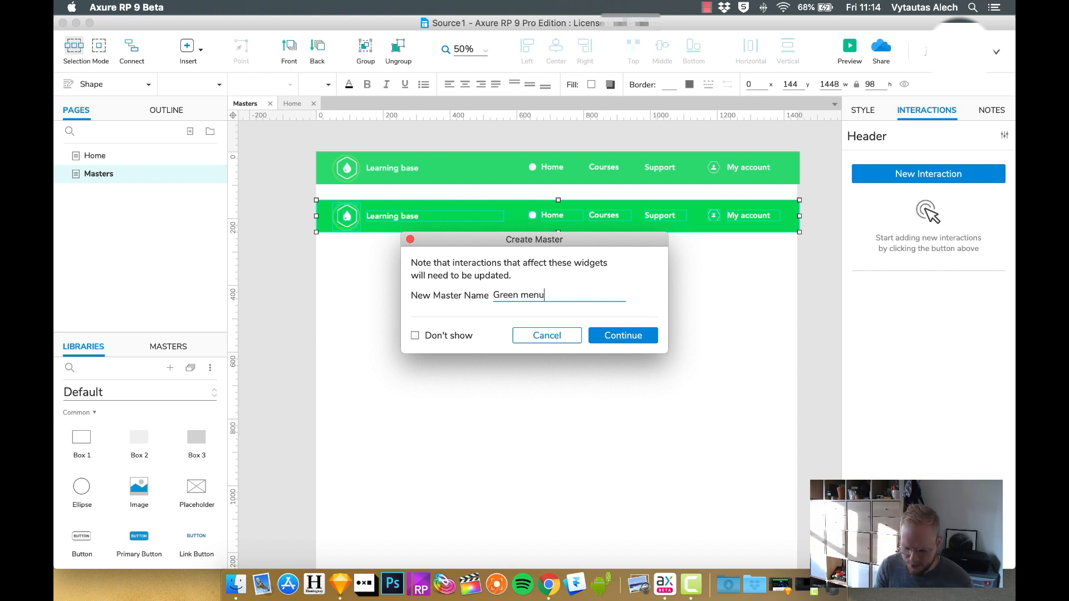
left_click(621, 335)
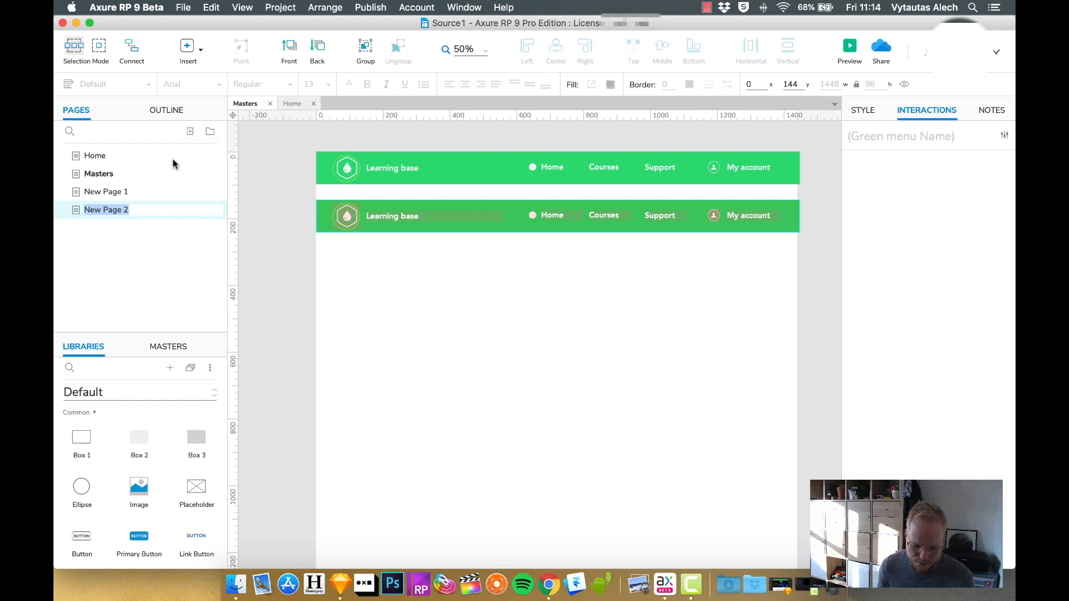
View the Green menu bar on New Page 1 and New Page 2, then enter the master for editing.
left_click(98, 173)
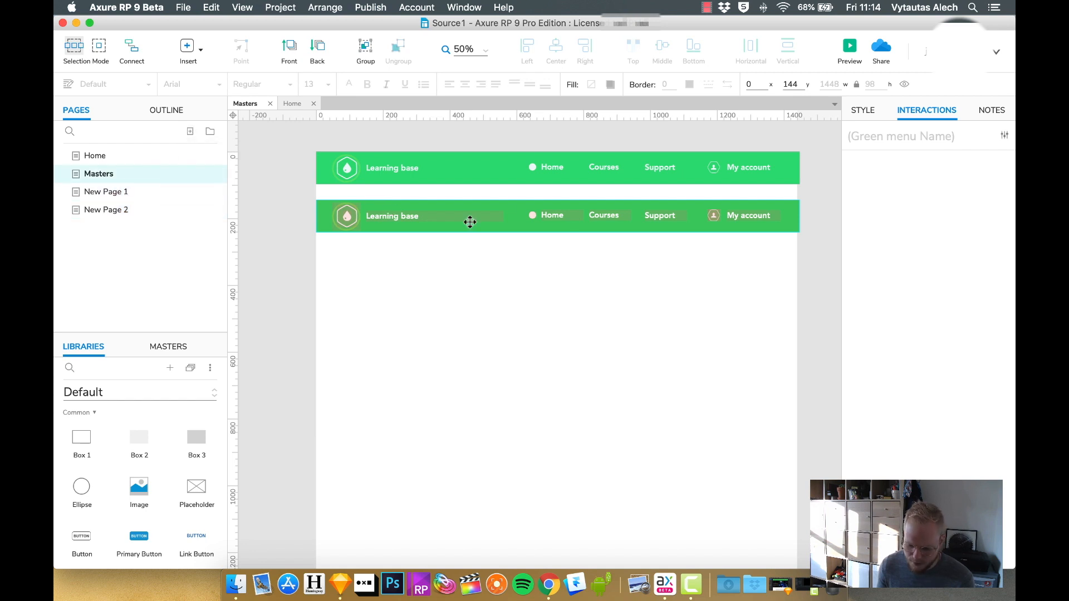
left_click(105, 191)
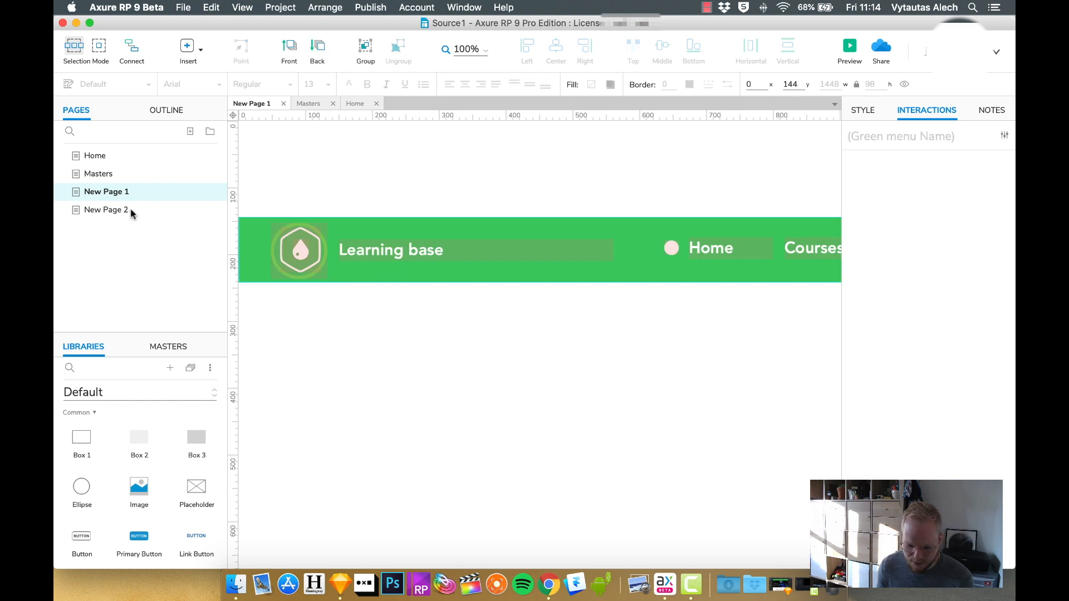
left_click(106, 209)
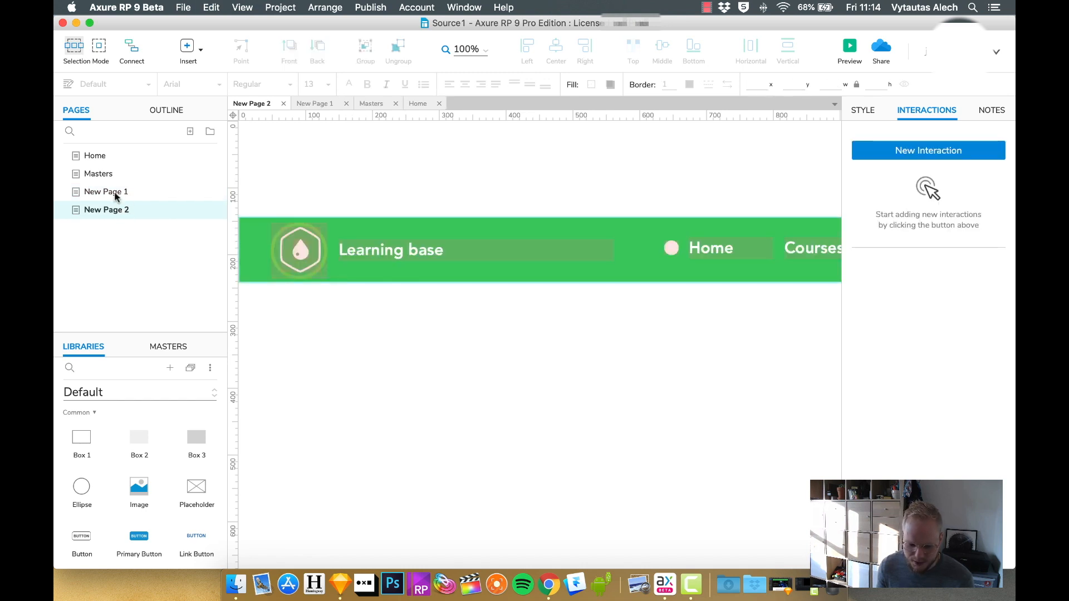
left_click(167, 347)
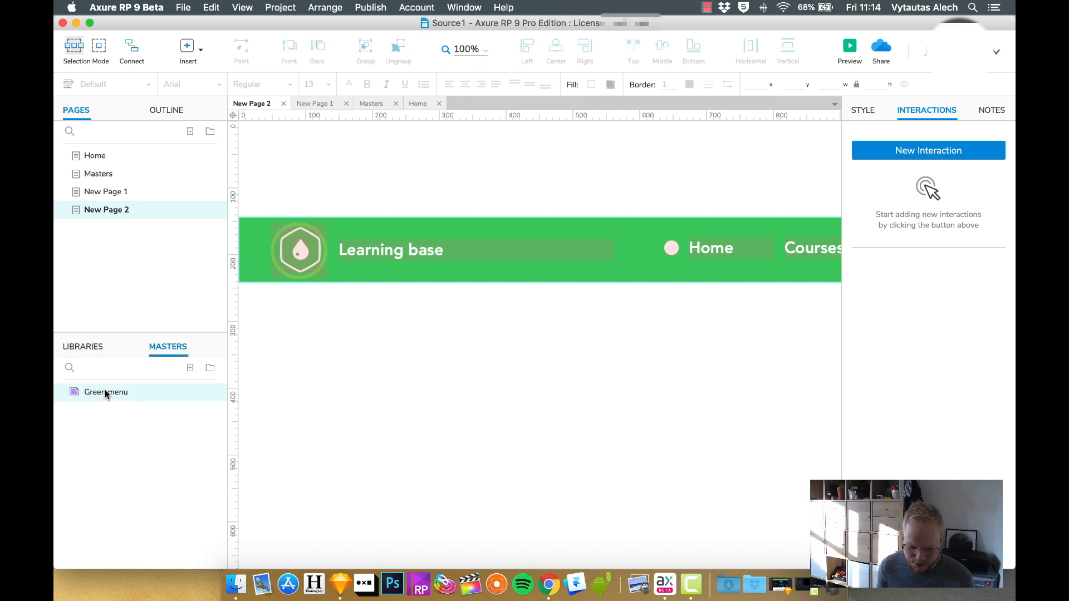
double_click(106, 392)
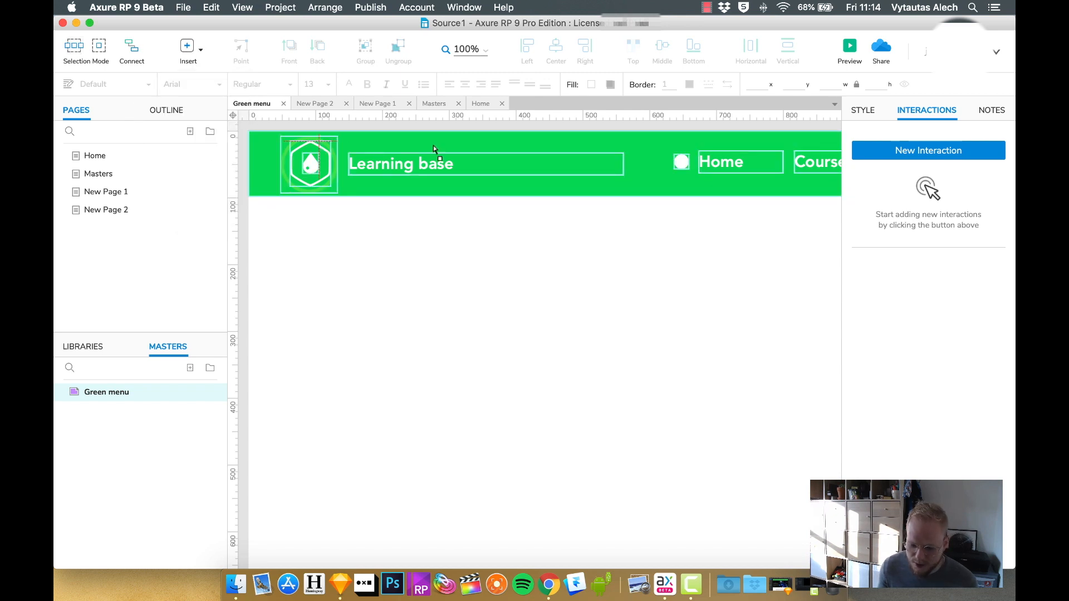
Draw a rectangle on the bar after Learning base and check it shows on New Page 2.
left_click(541, 168)
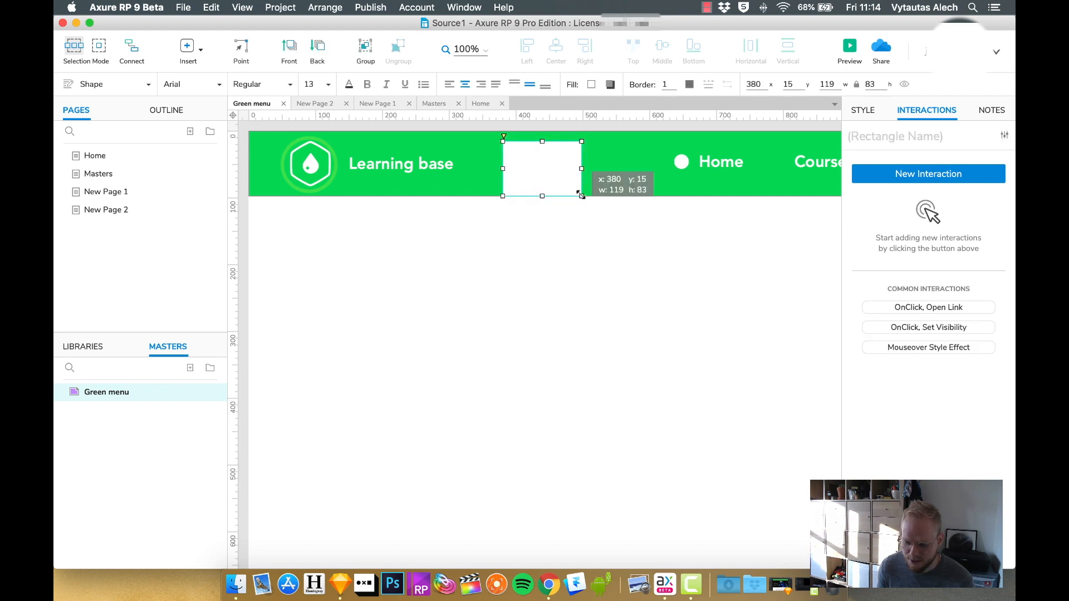
left_click_drag(581, 195, 559, 180)
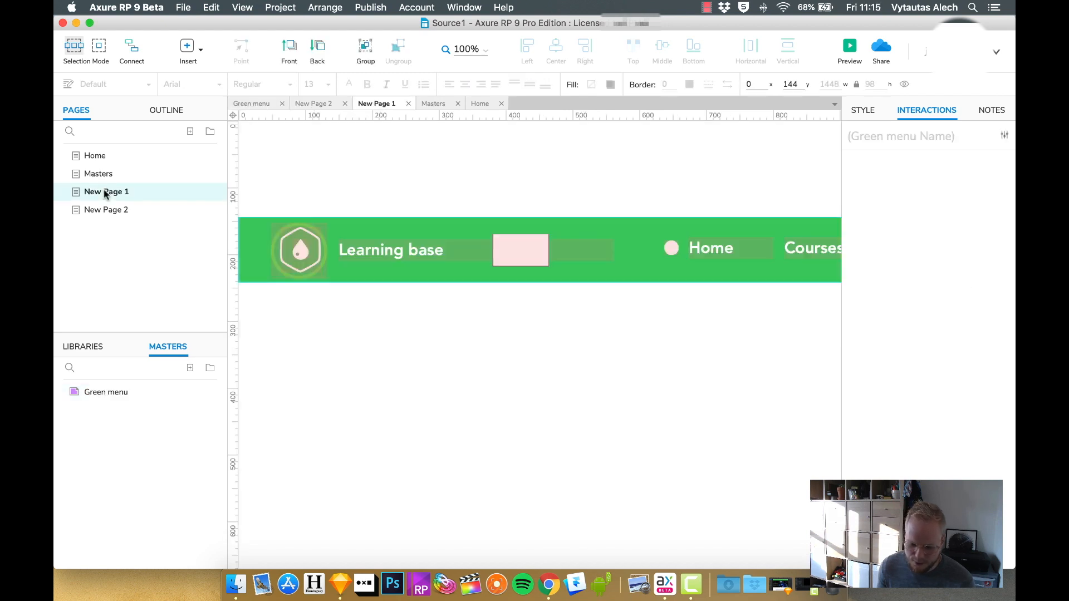
left_click(106, 210)
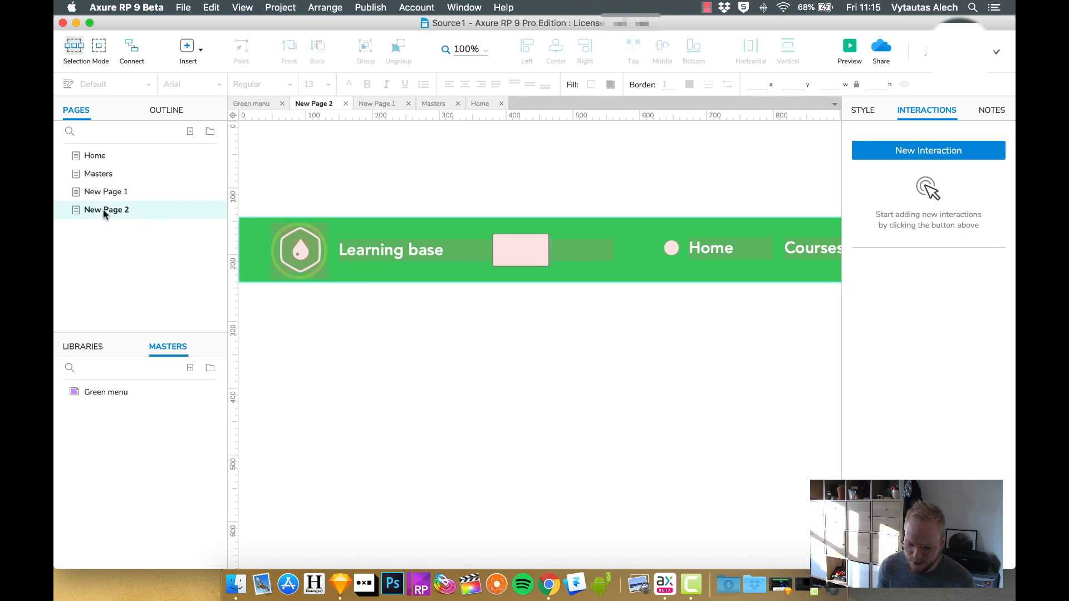
mouse_move(529, 256)
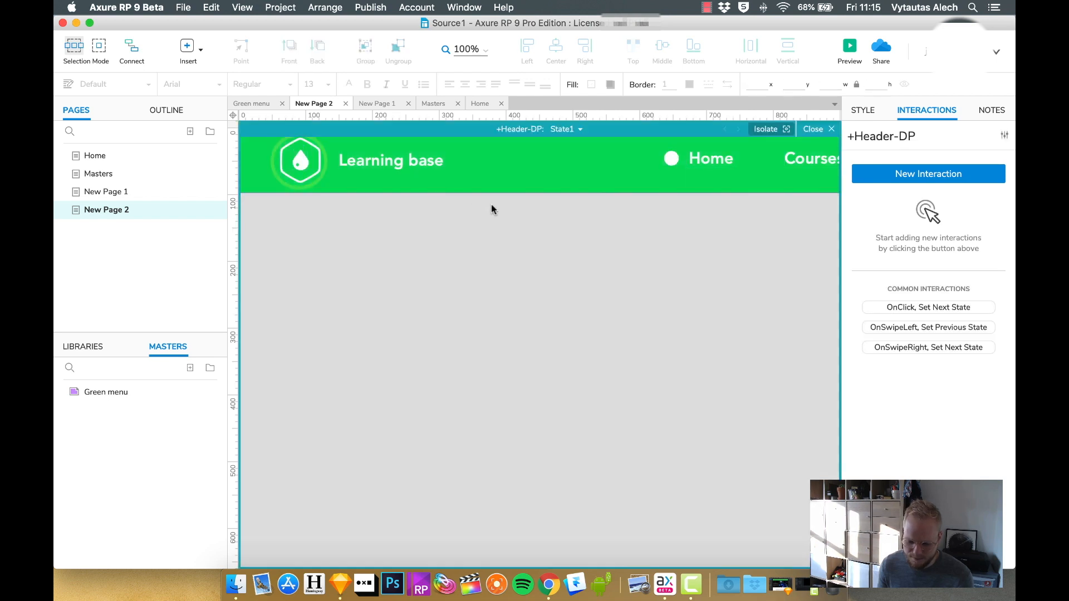
Leave the dynamic panel state and return to New Page 1 with its Green menu bar.
left_click(376, 103)
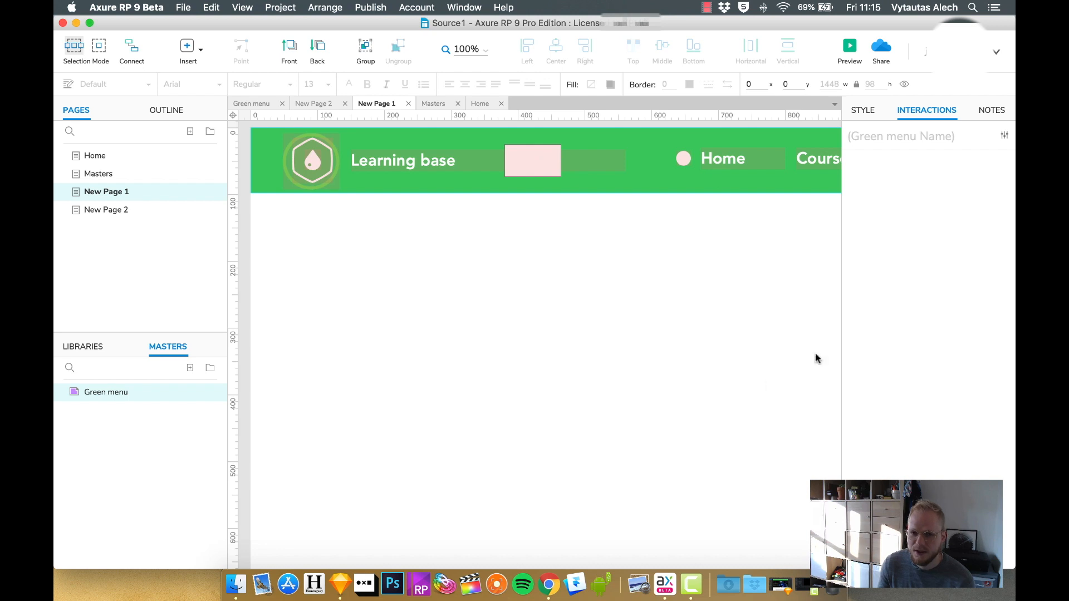
mouse_move(705, 407)
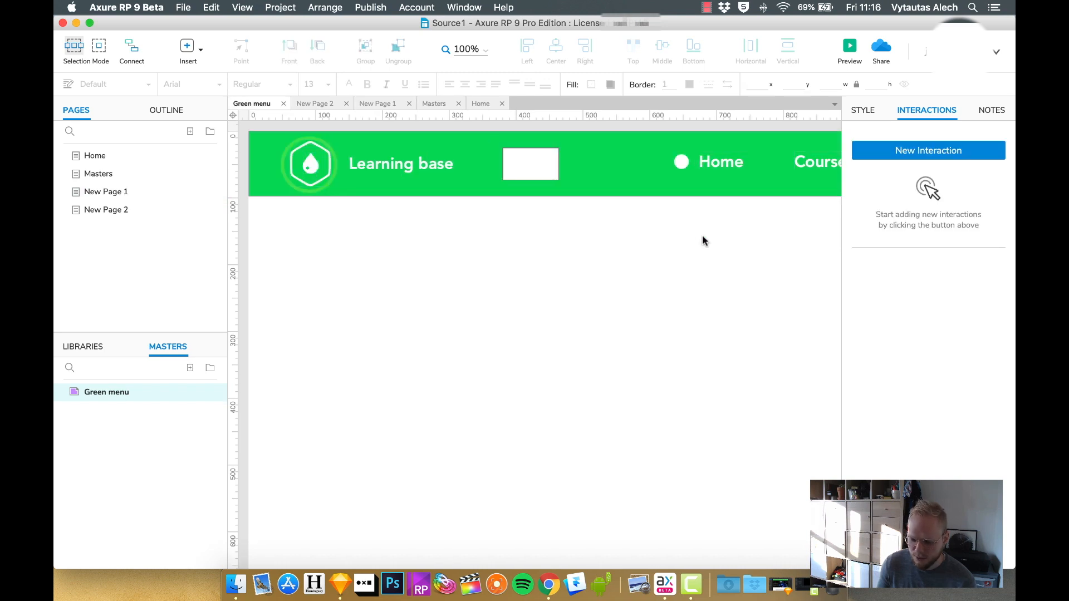
Make the white ball a dynamic panel named +Active ball and move it beside Home.
left_click(681, 161)
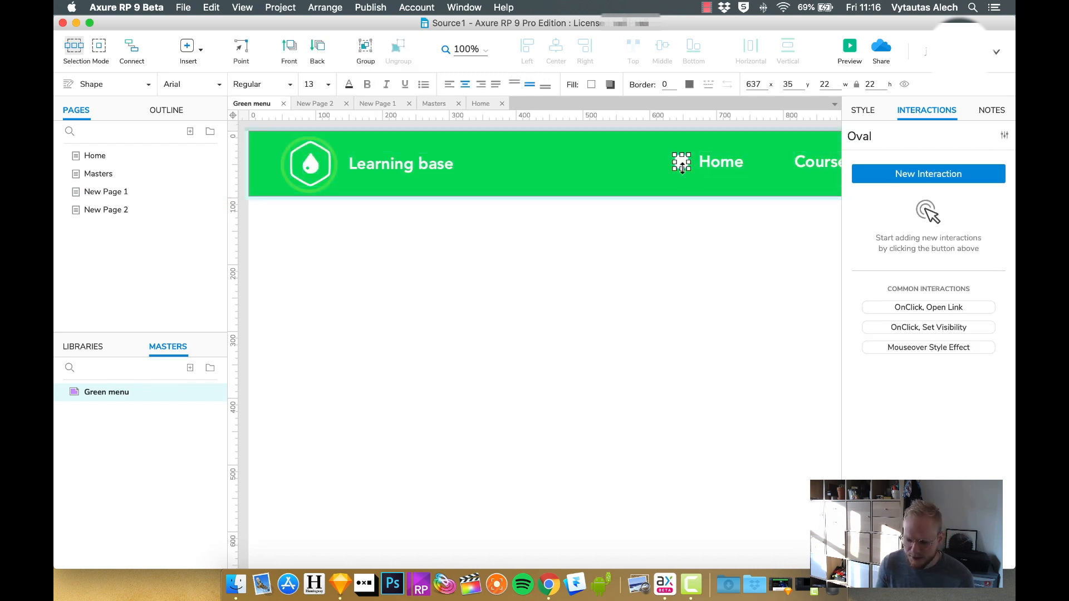
right_click(681, 164)
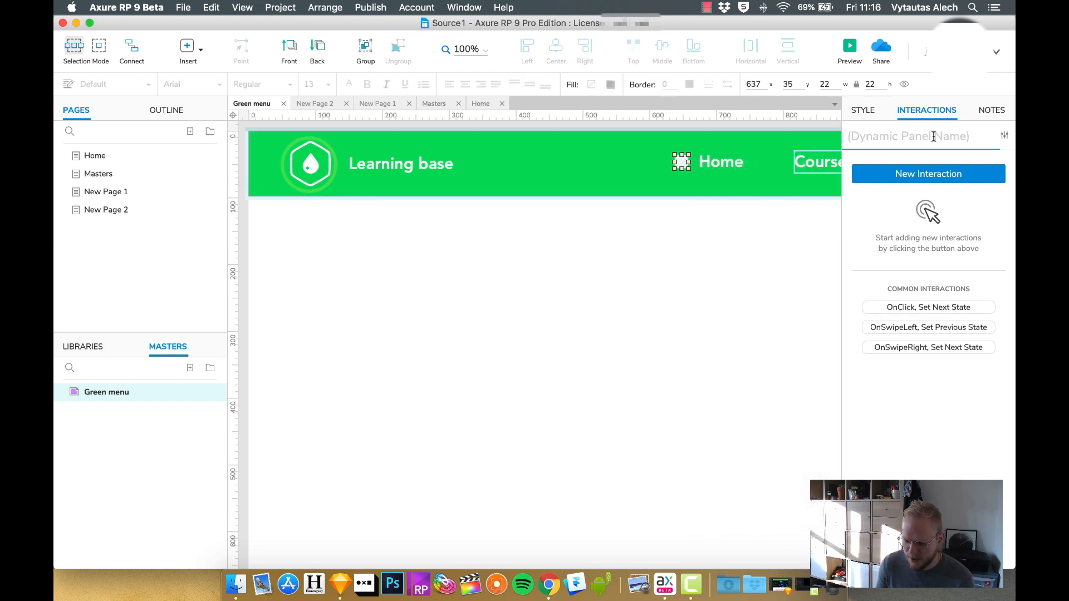
type("+Ac")
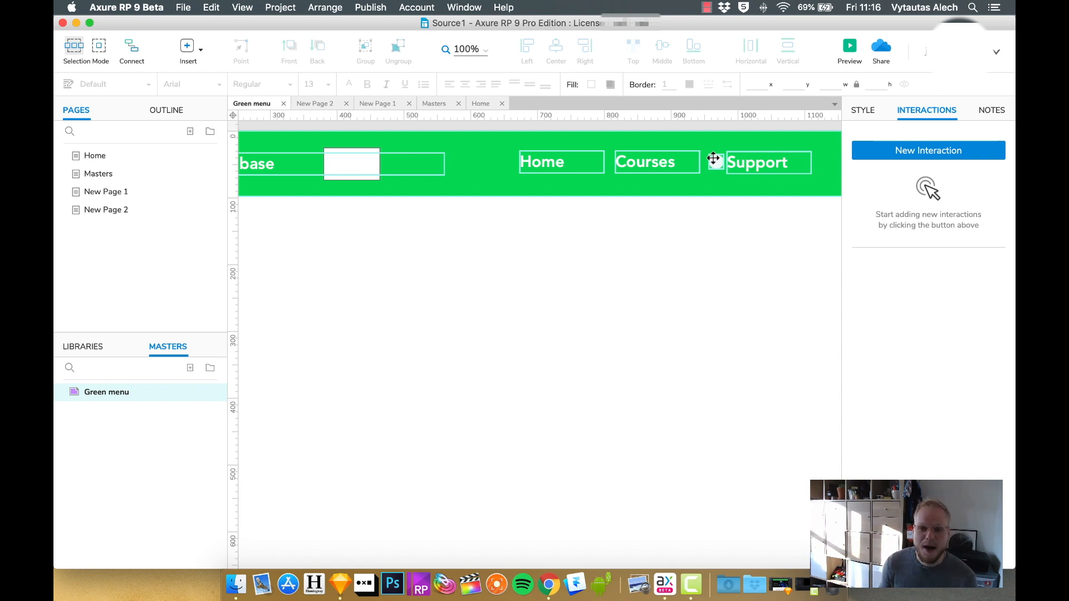
left_click(538, 164)
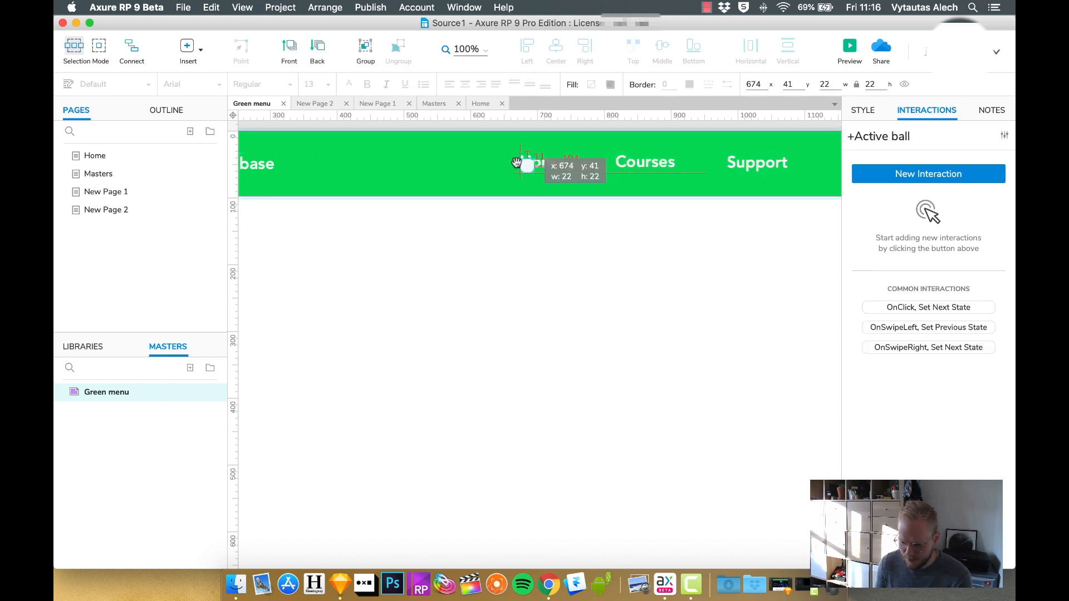
left_click_drag(529, 167, 506, 161)
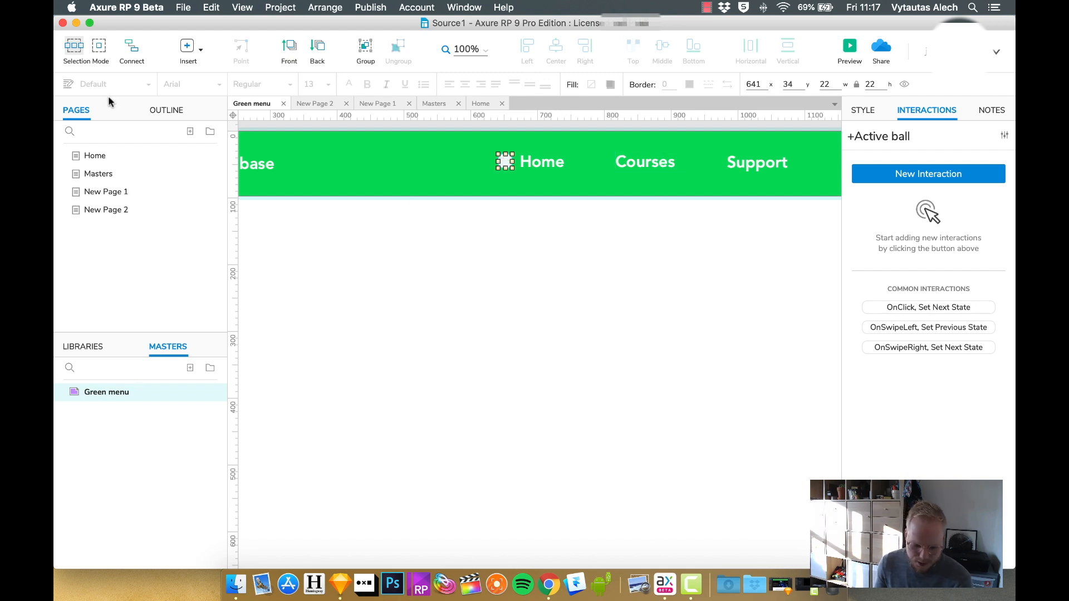
Add a Hot Spot over Courses with an OnClick Move interaction.
left_click(83, 346)
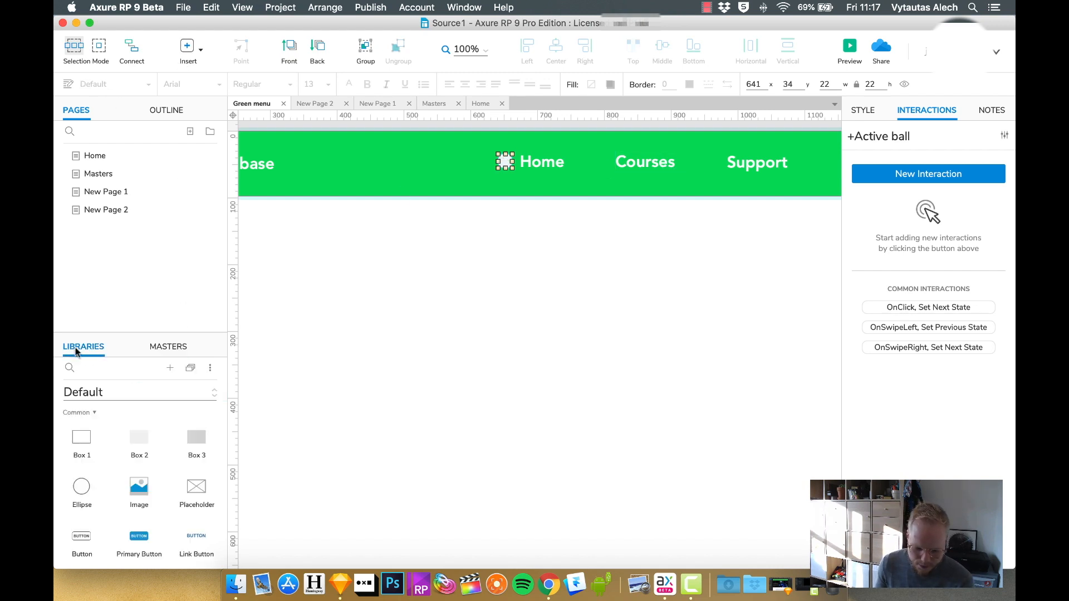
scroll("down", 3)
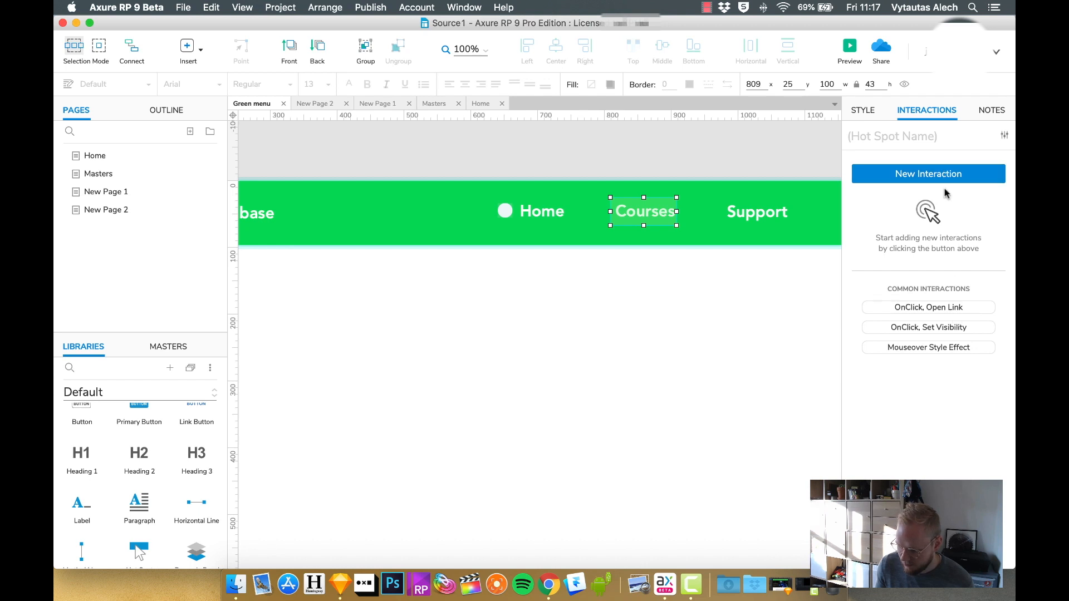
left_click(927, 173)
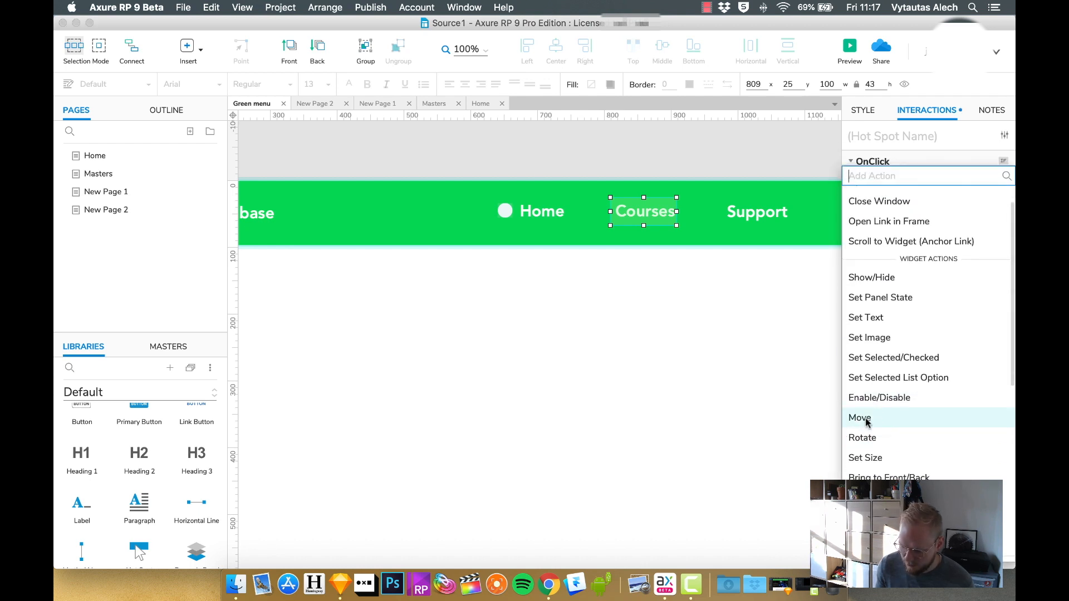
left_click(859, 417)
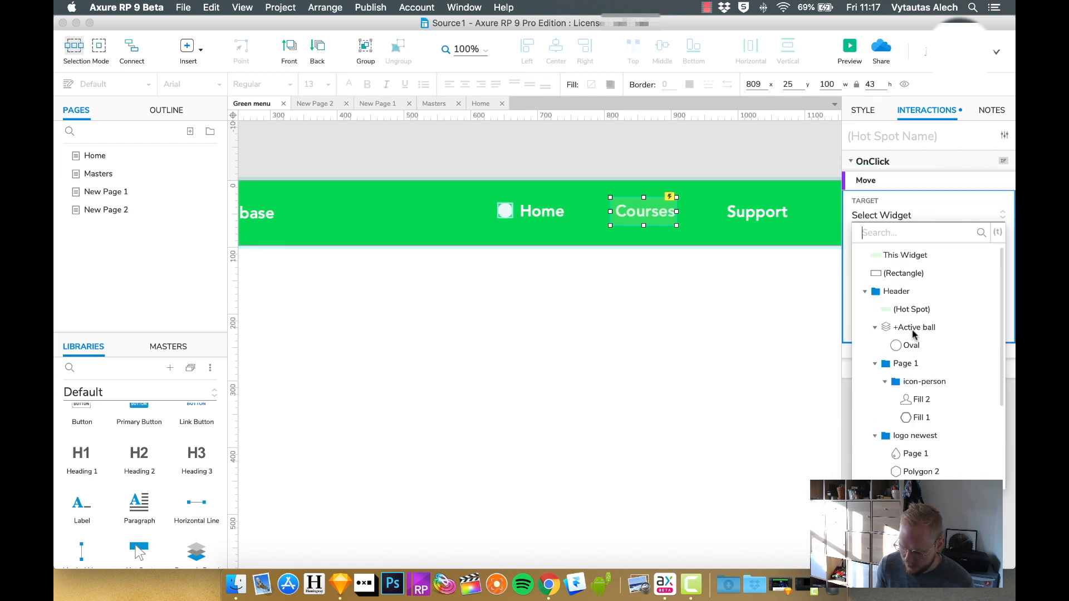
Target +Active ball and set the move destination to x 787, y 36.
left_click(914, 327)
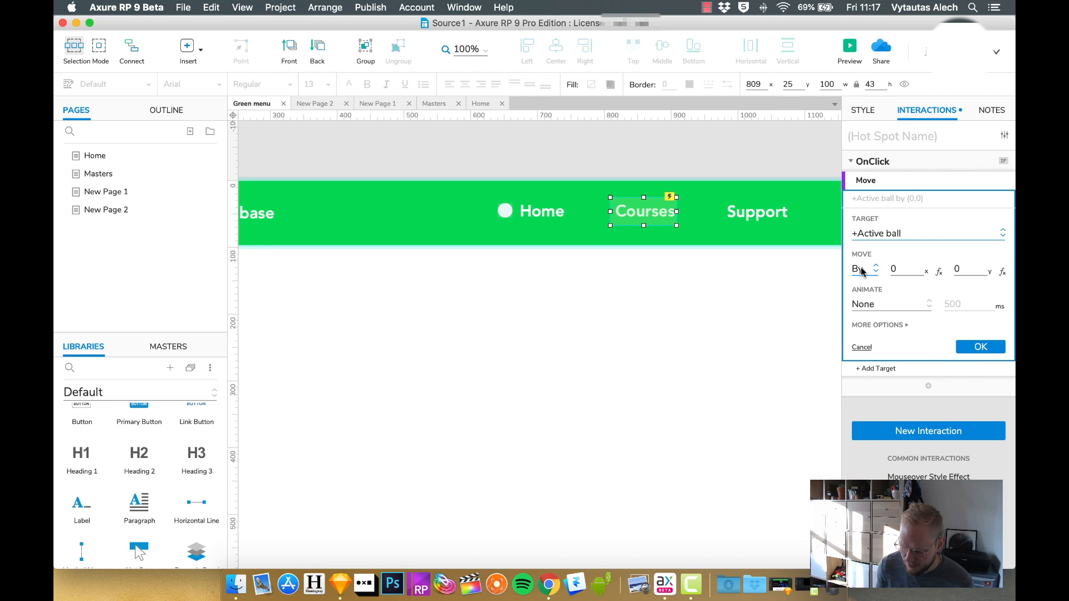
left_click(865, 269)
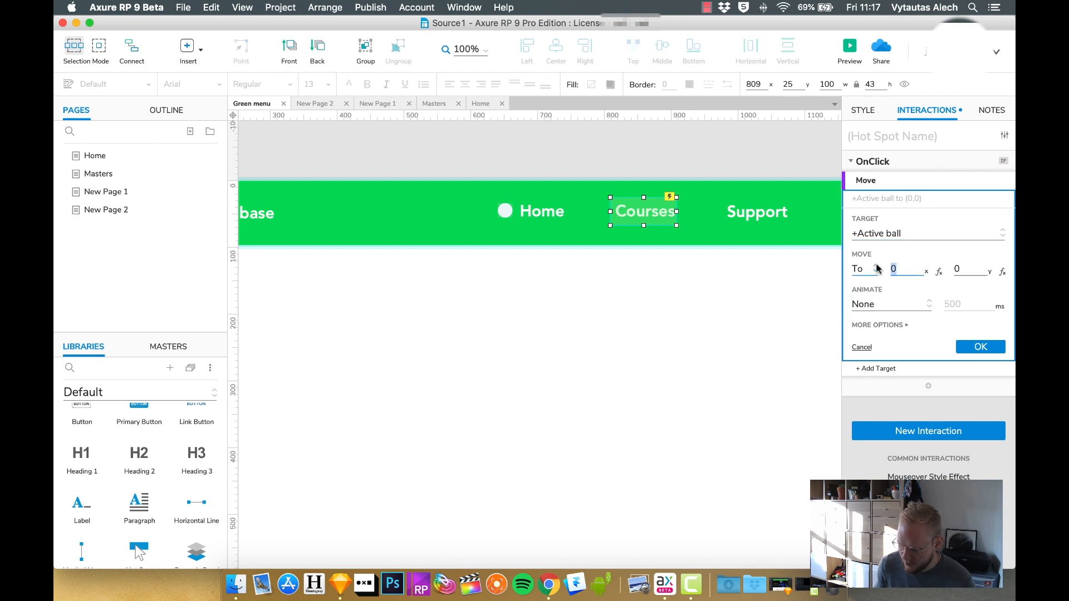
type("7")
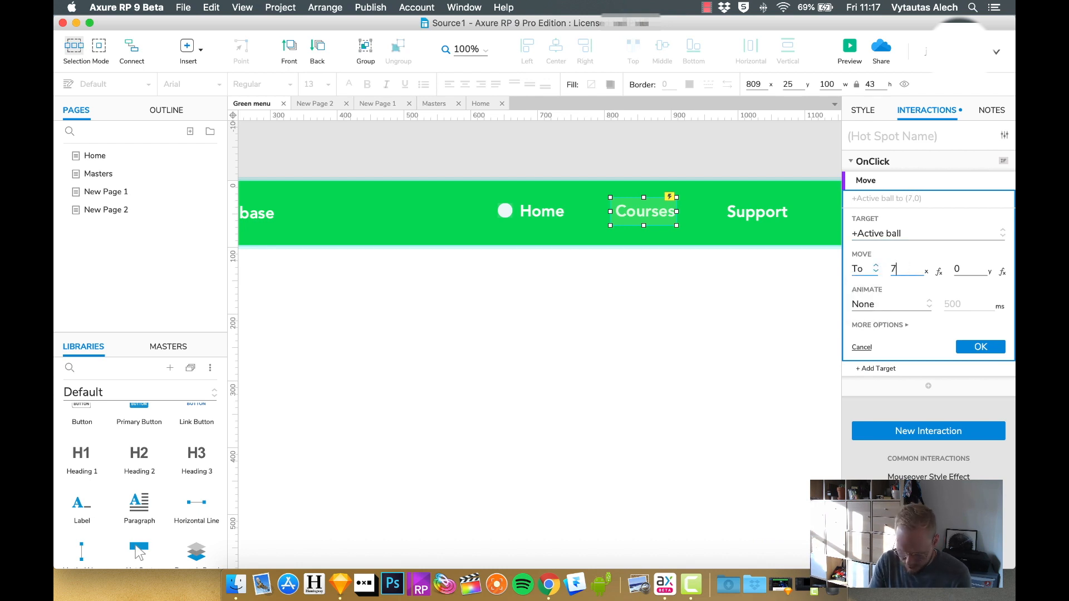
type("87")
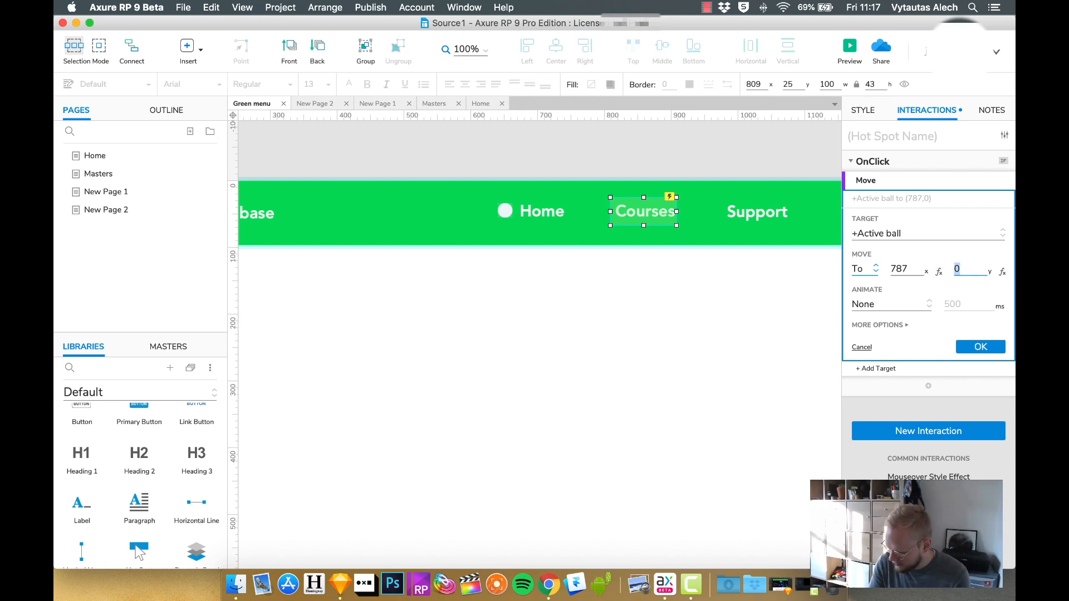
type("36")
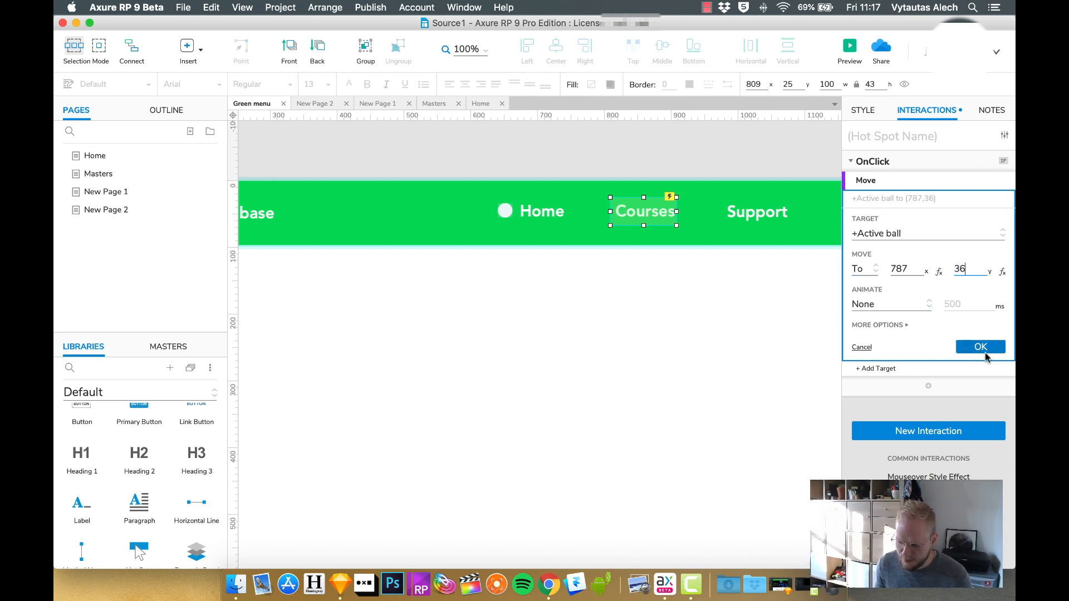
left_click(980, 347)
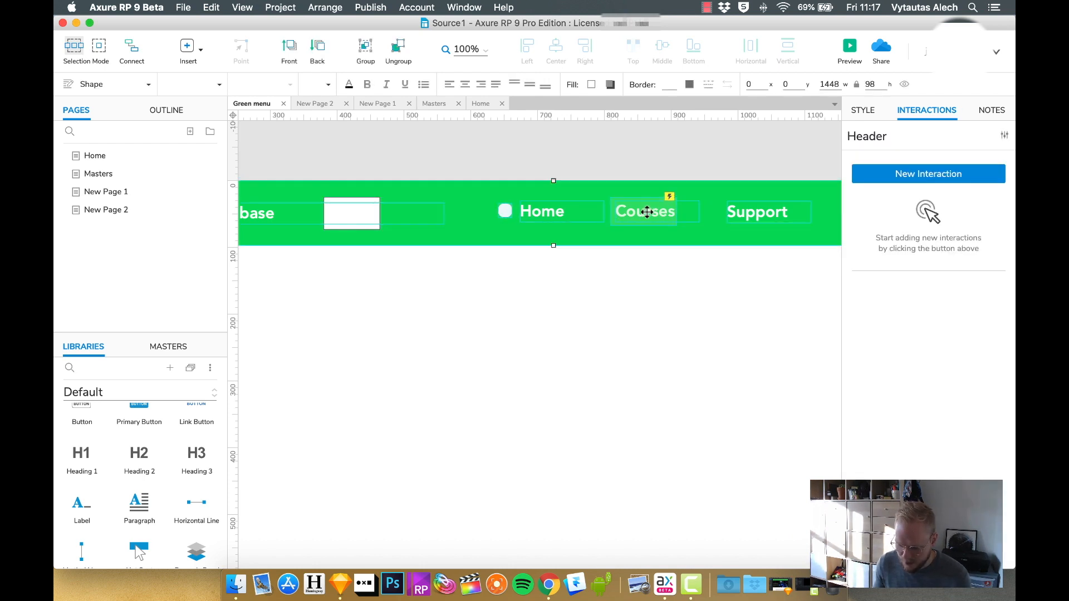
Copy the hotspot onto Support and change its ball destination to x 951, y 36.
left_click(648, 212)
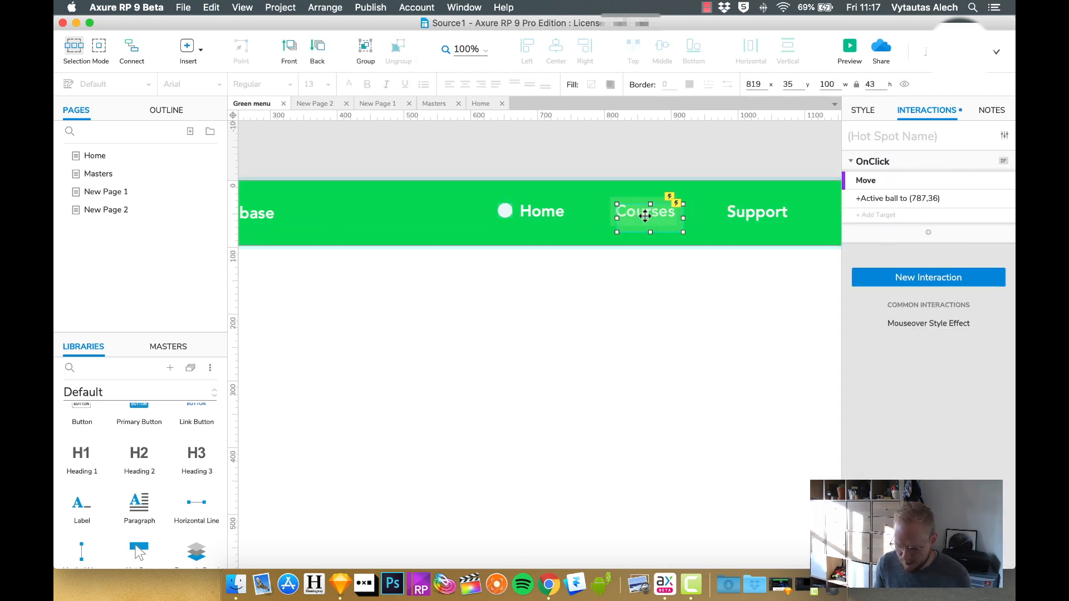
left_click(756, 212)
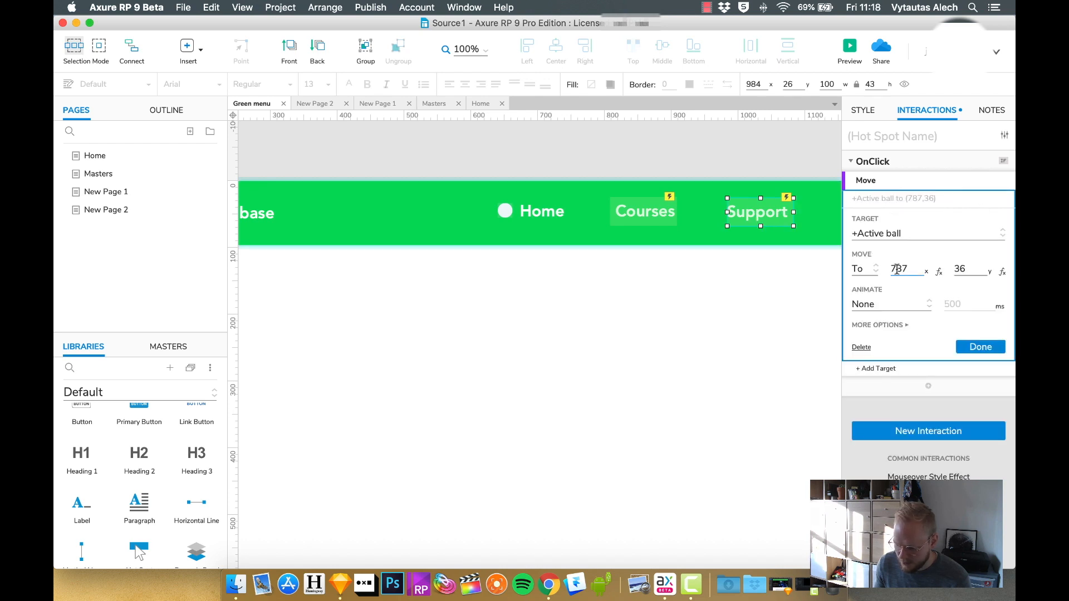
left_click(900, 268)
type("951")
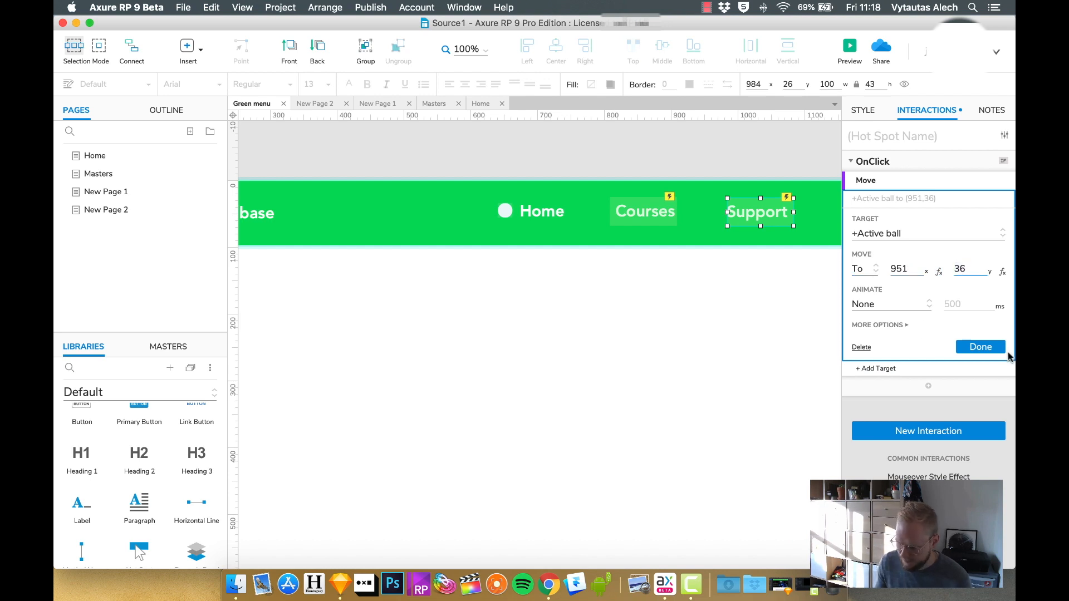
left_click(981, 346)
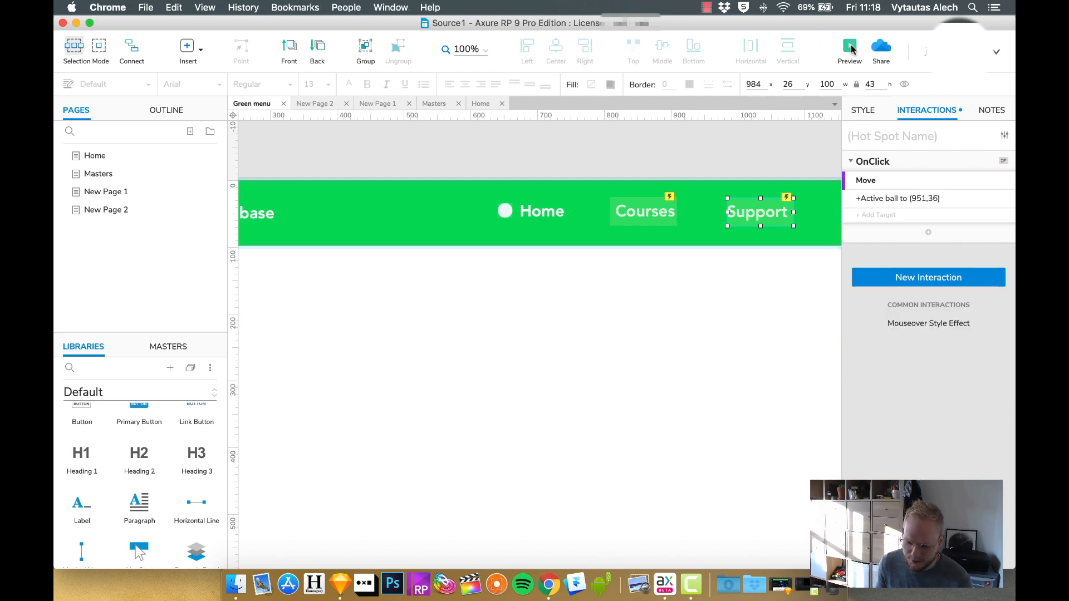
Preview New Page 1 in Chrome to test the ball moving to Courses.
left_click(849, 46)
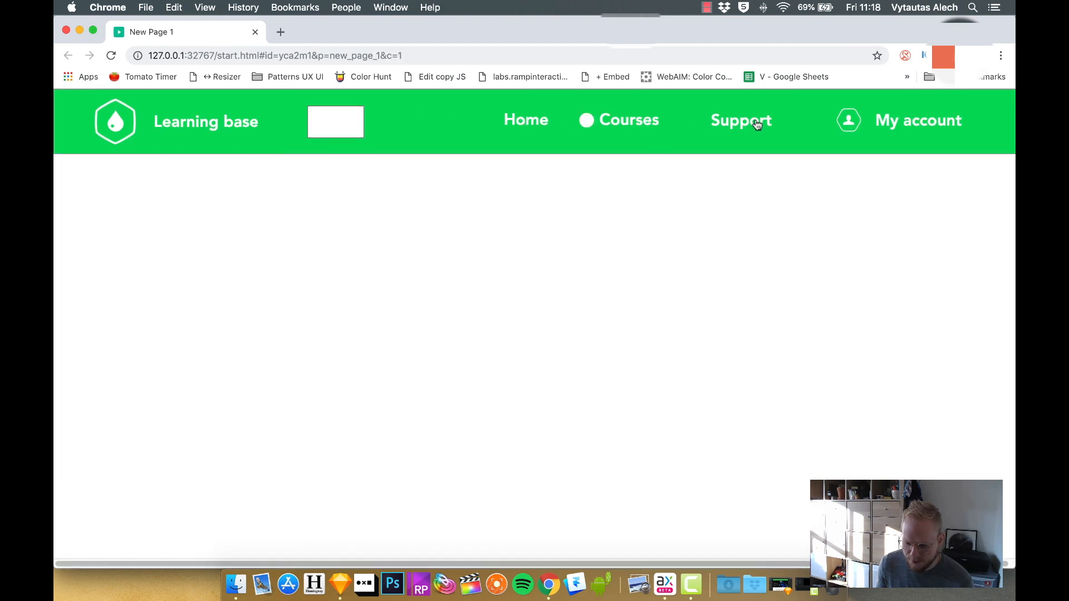
mouse_move(784, 124)
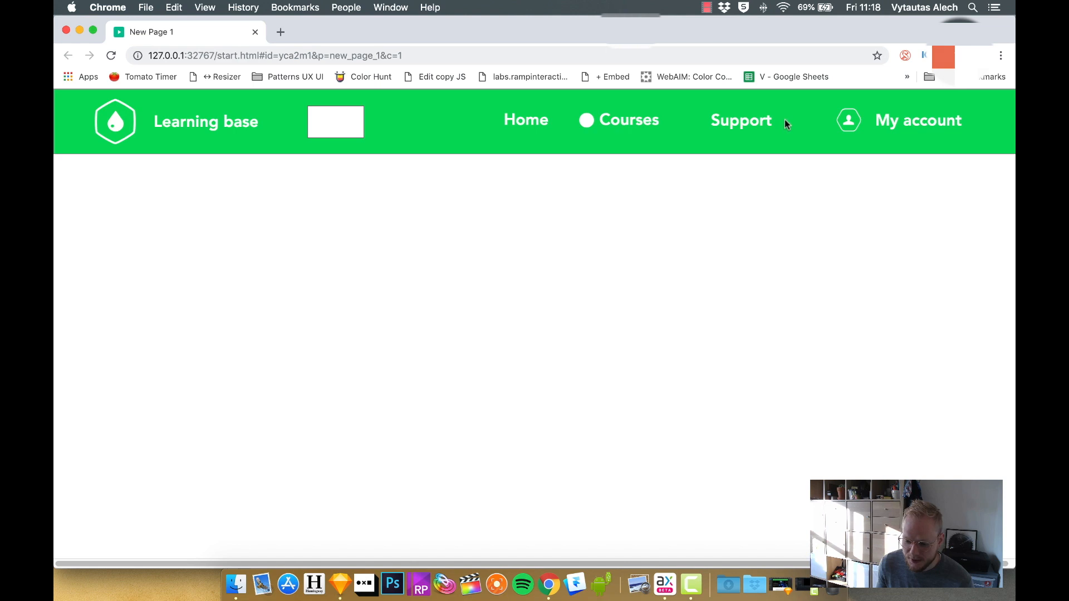
mouse_move(618, 126)
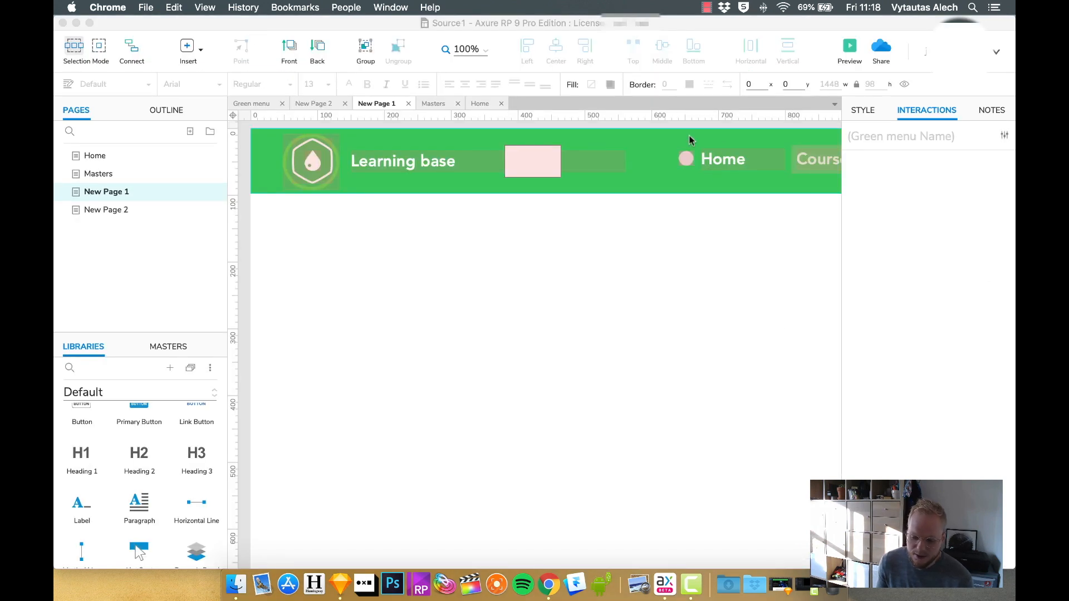
mouse_move(791, 161)
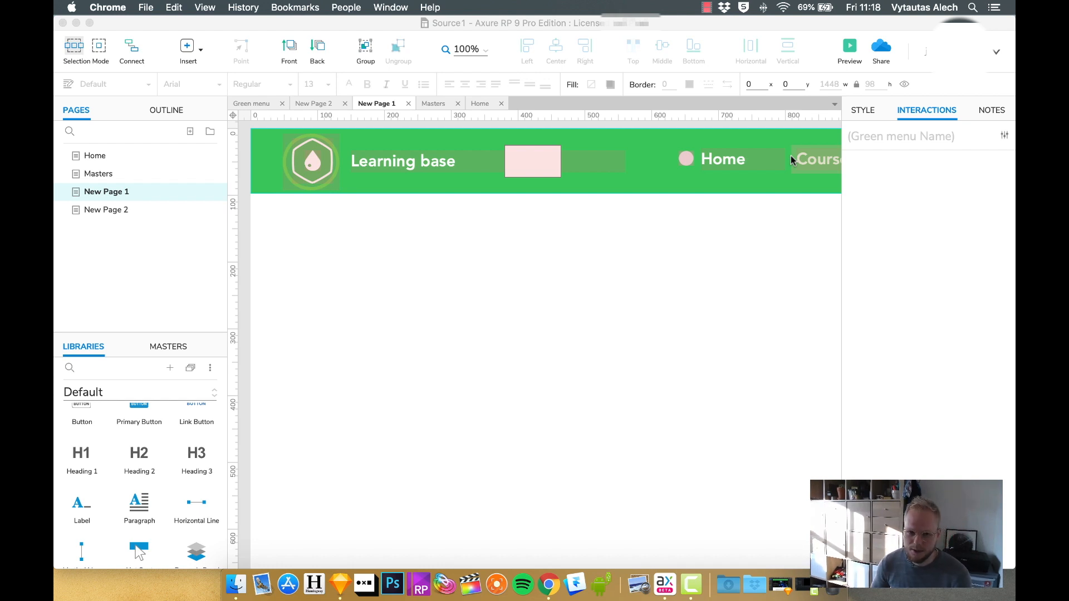
mouse_move(757, 146)
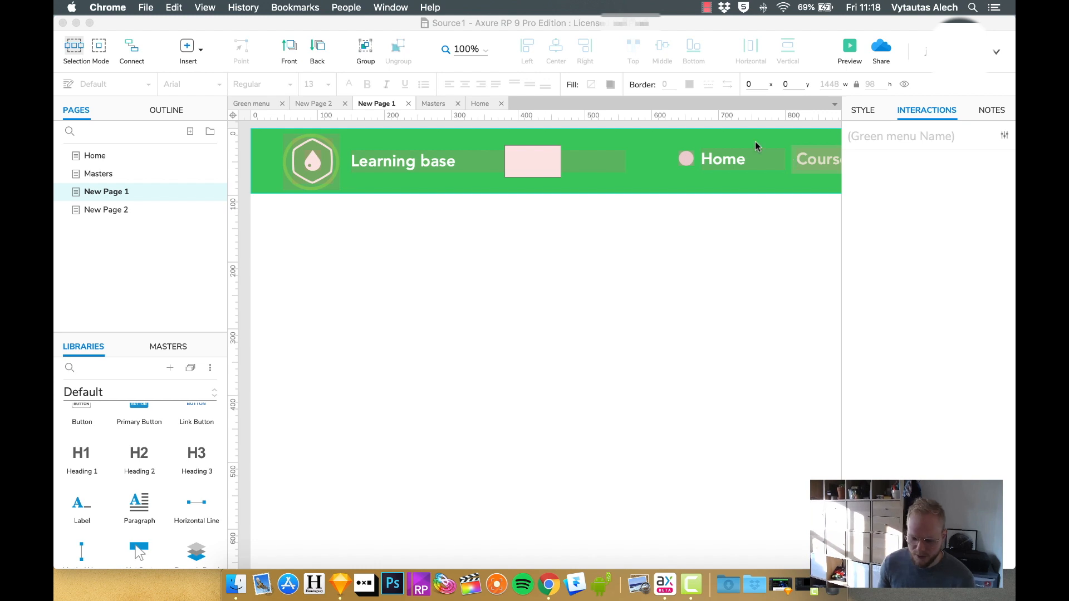
Show the Masters list to reach the Green menu duplicate options.
left_click(168, 347)
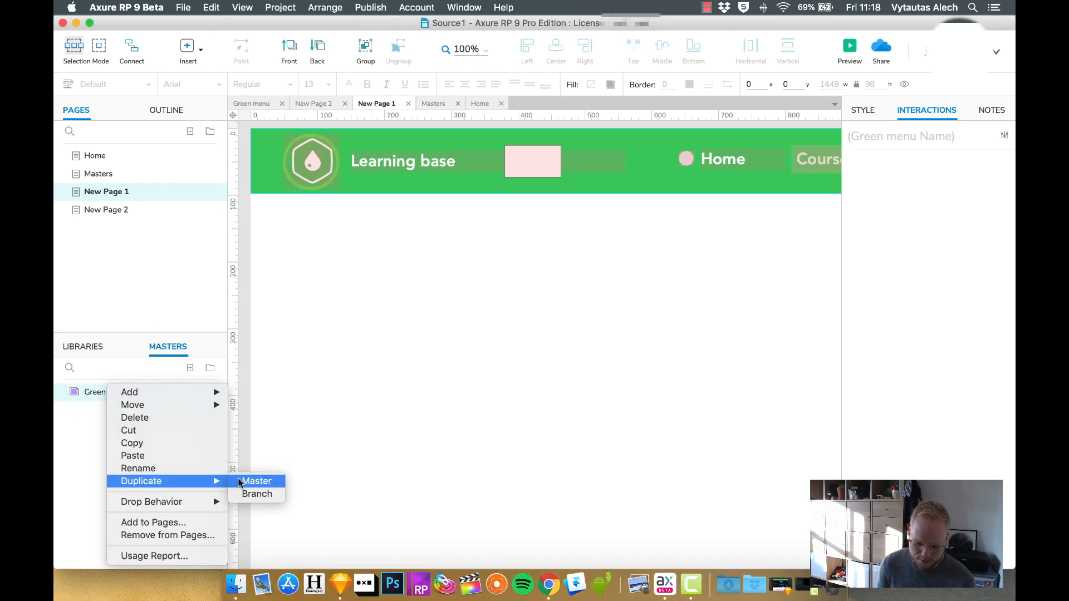
Duplicate the Green menu master and delete the green header background from the copy.
left_click(256, 481)
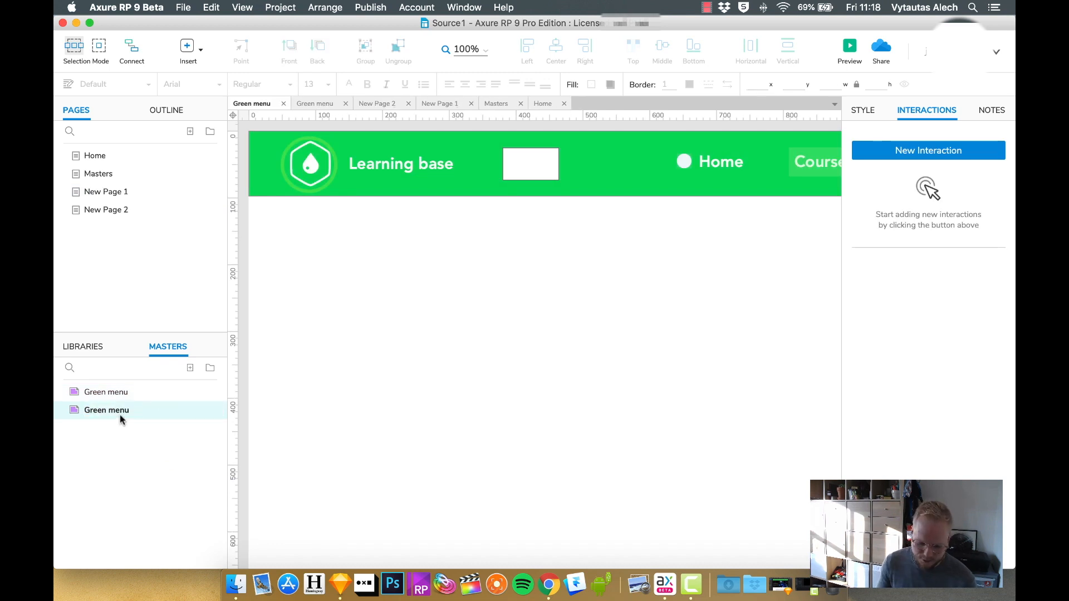
left_click(400, 164)
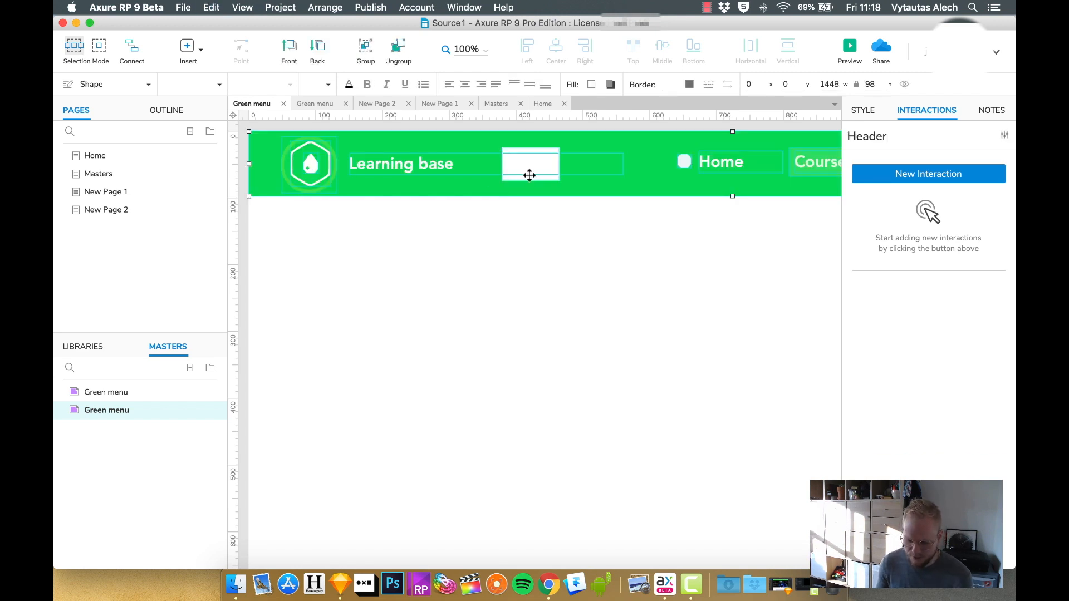
left_click(530, 164)
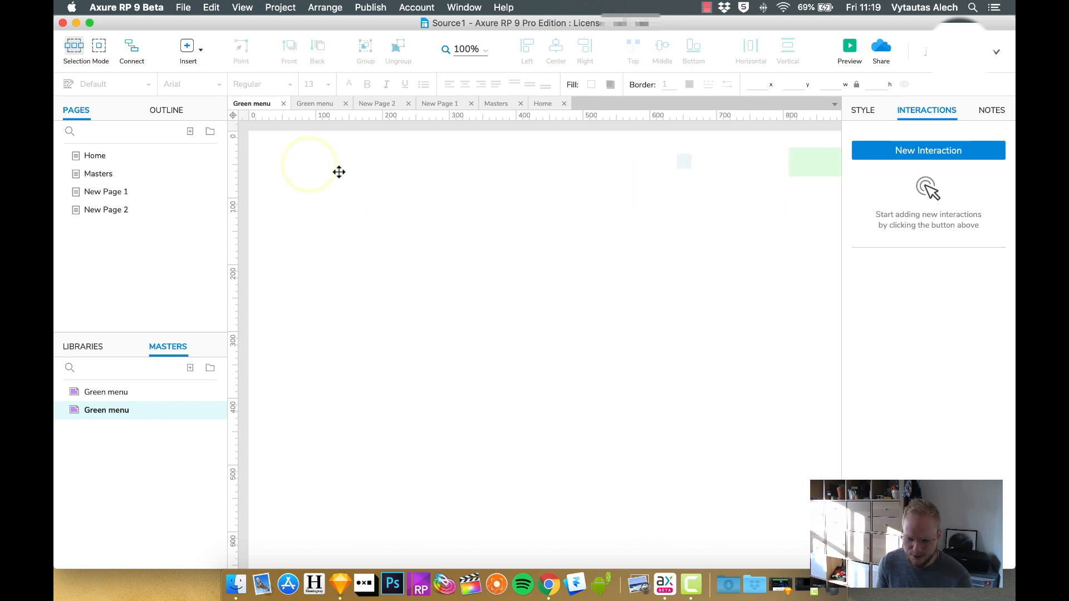
mouse_move(496, 248)
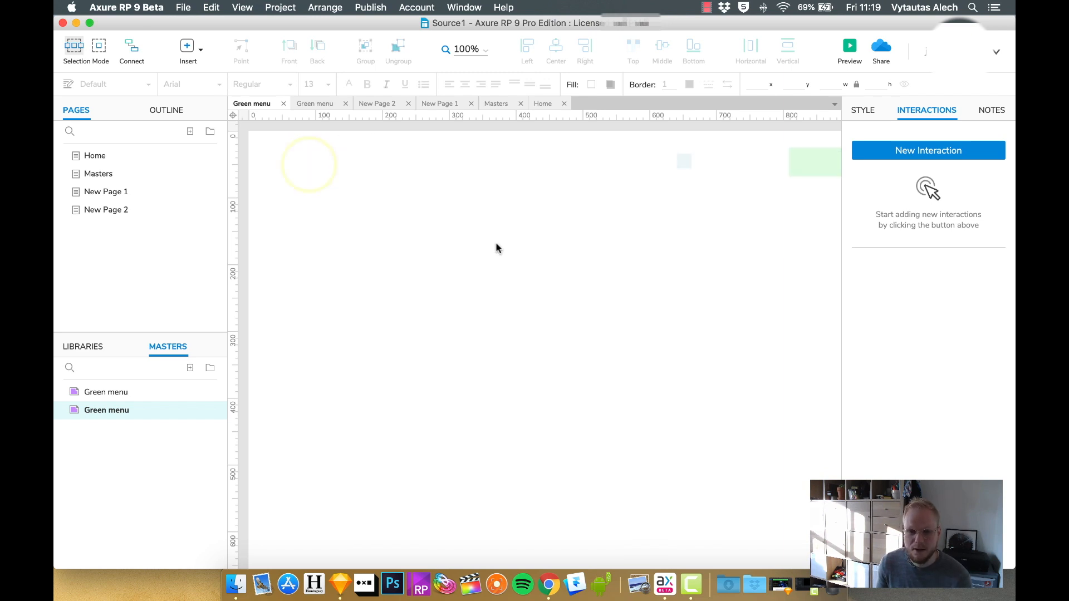
mouse_move(106, 410)
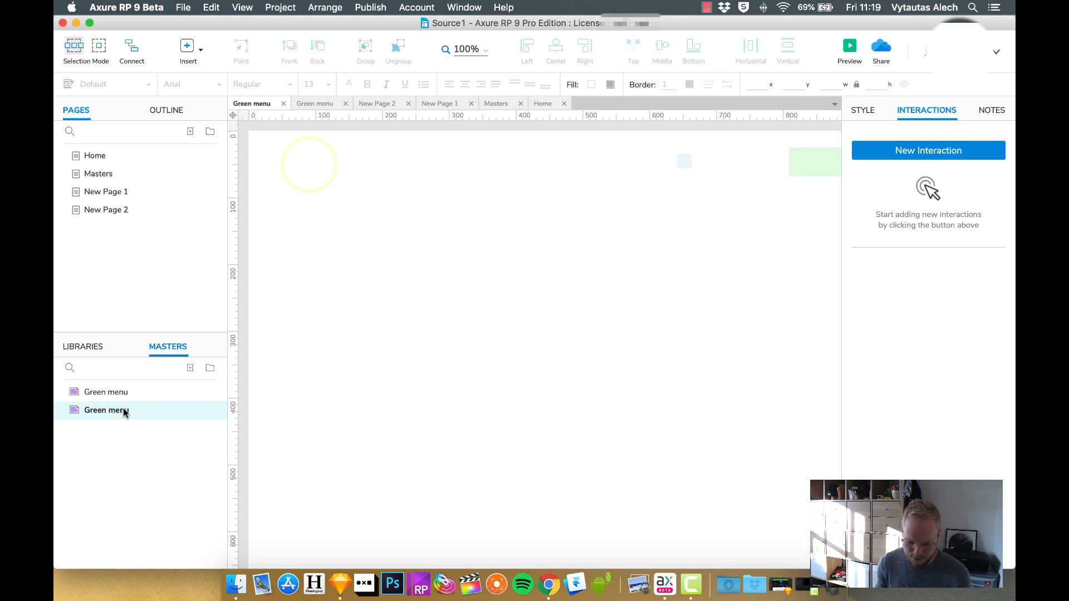